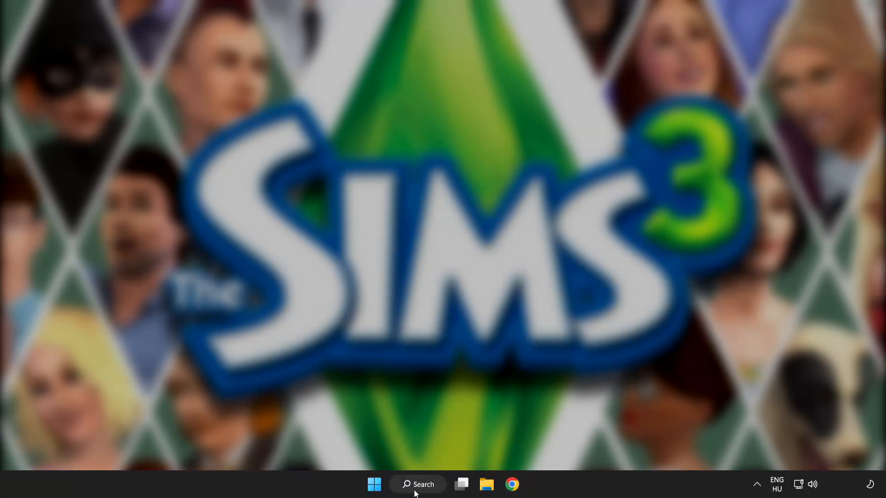
# - Search Windows for 'device manager' so Device Manager is the best match
pyautogui.click(417, 484)
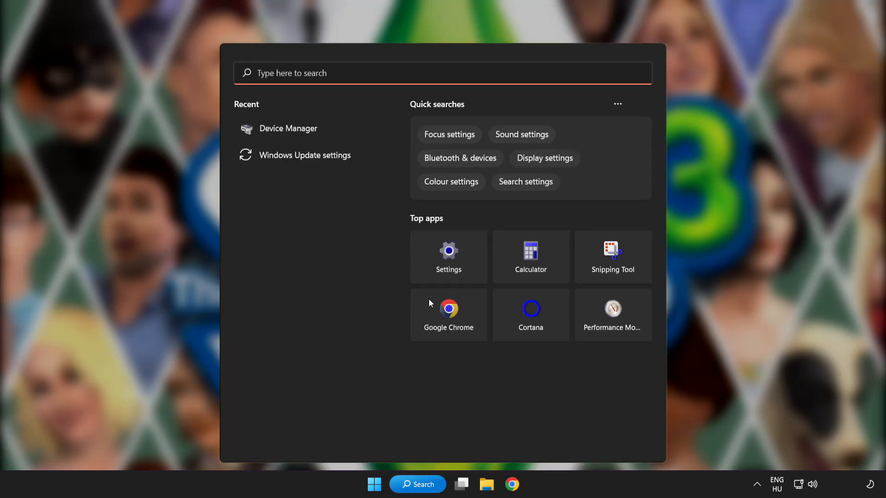
pyautogui.write('d')
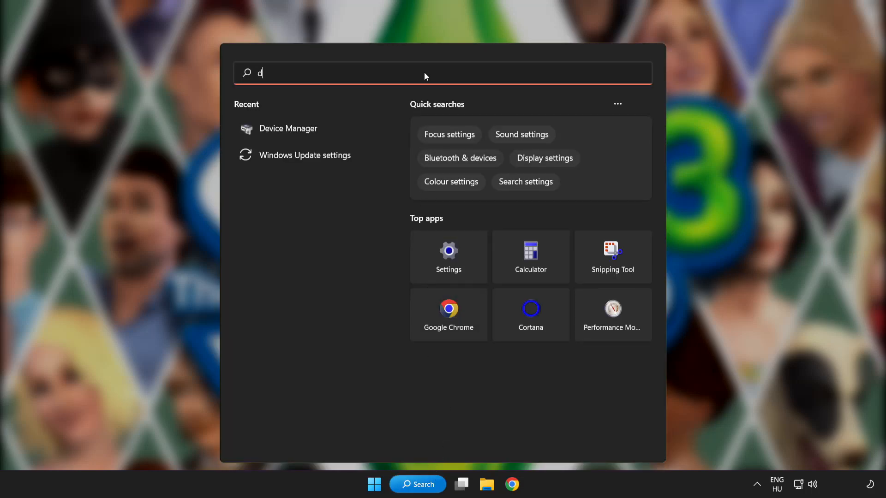
pyautogui.write('evice manager')
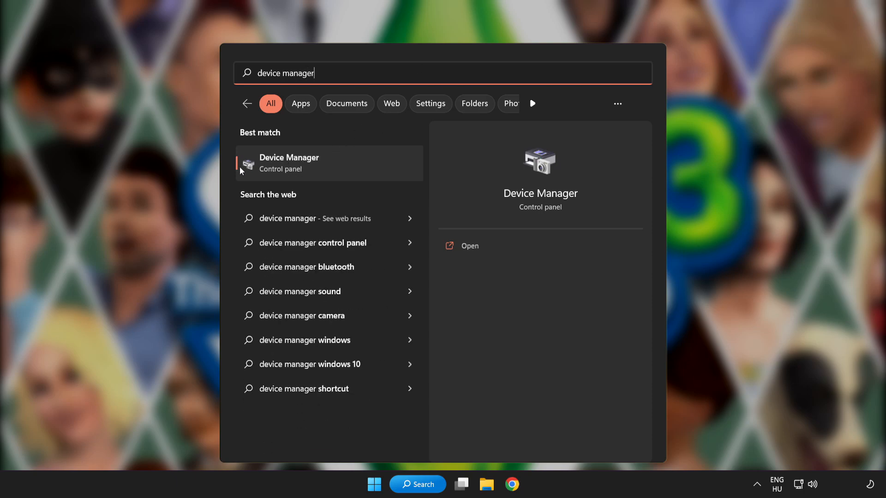
pyautogui.moveTo(348, 169)
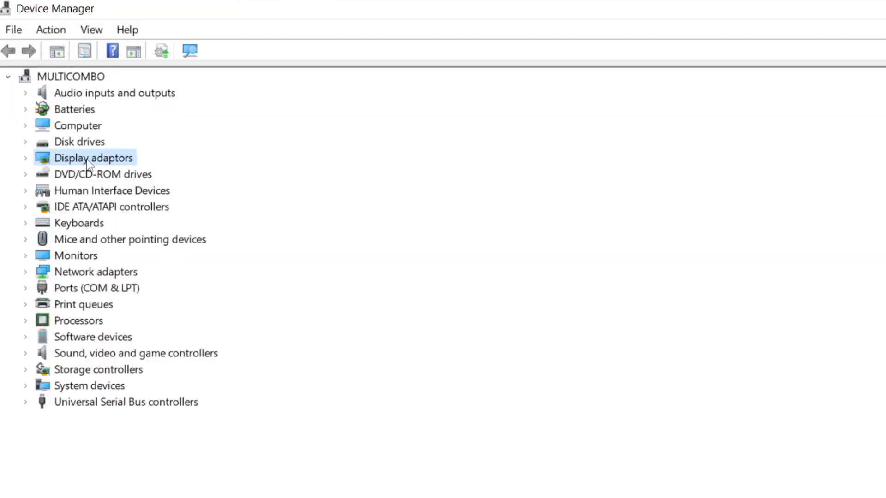
# - Auto-search drivers for the VMware SVGA 3D display adapter; best driver already installed
pyautogui.click(25, 157)
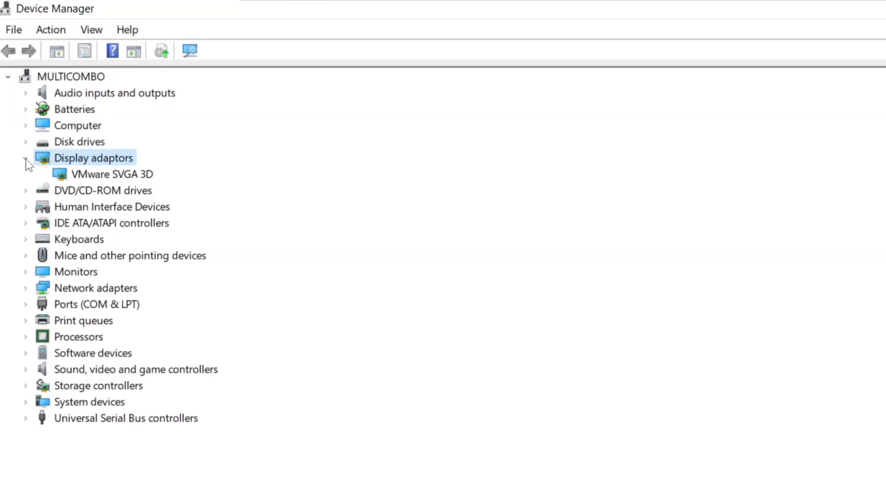
pyautogui.click(111, 173)
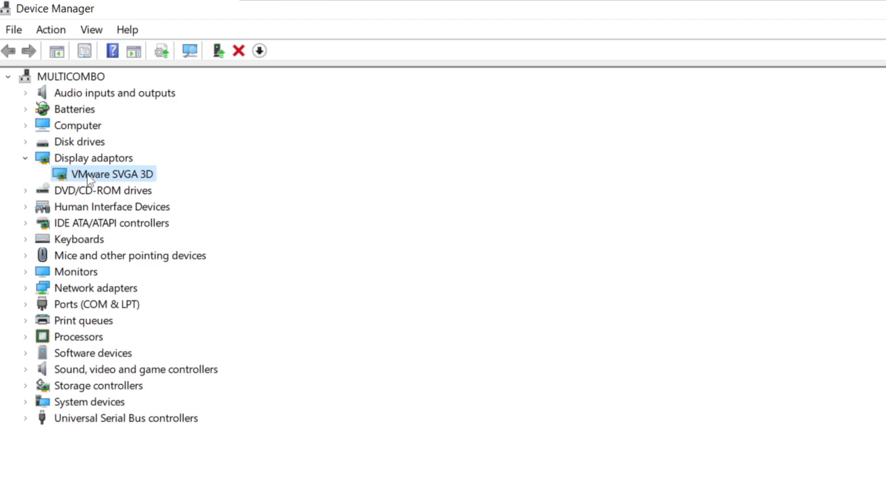
pyautogui.rightClick(110, 173)
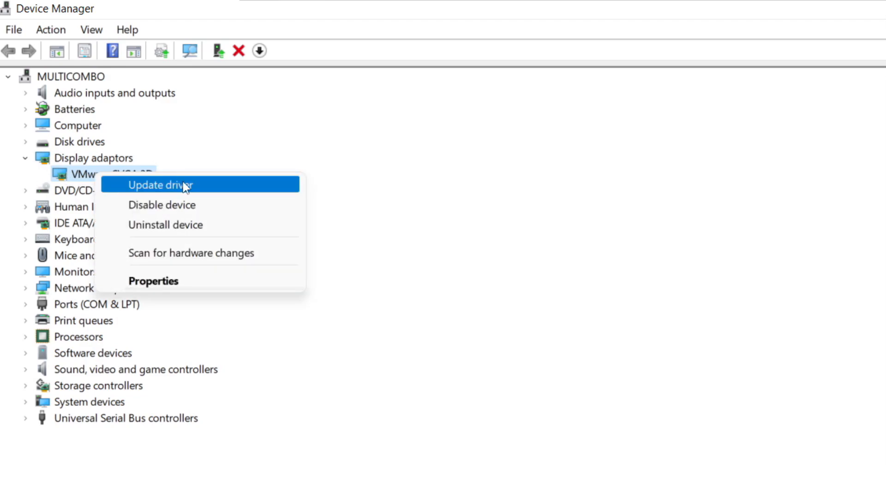
pyautogui.click(160, 184)
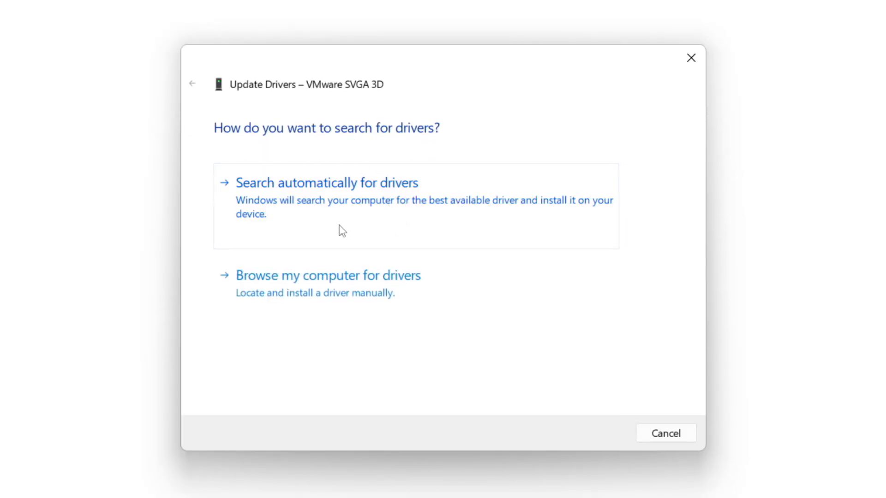
pyautogui.moveTo(389, 209)
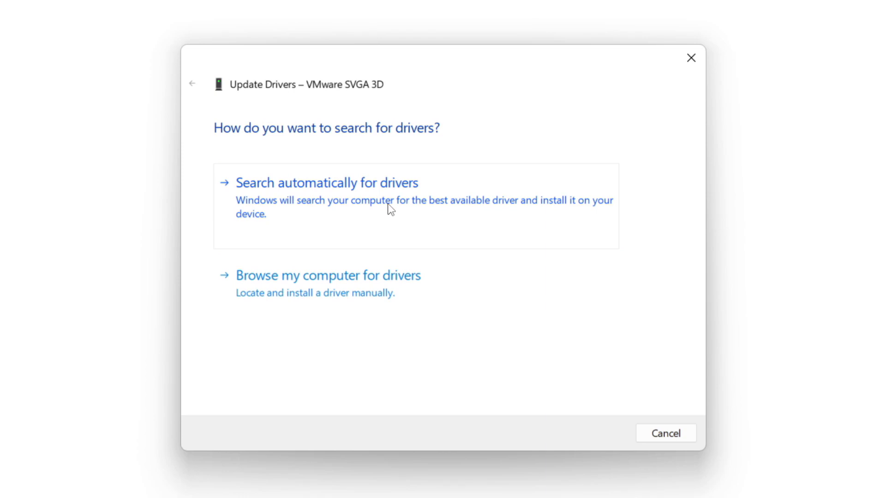
pyautogui.click(326, 183)
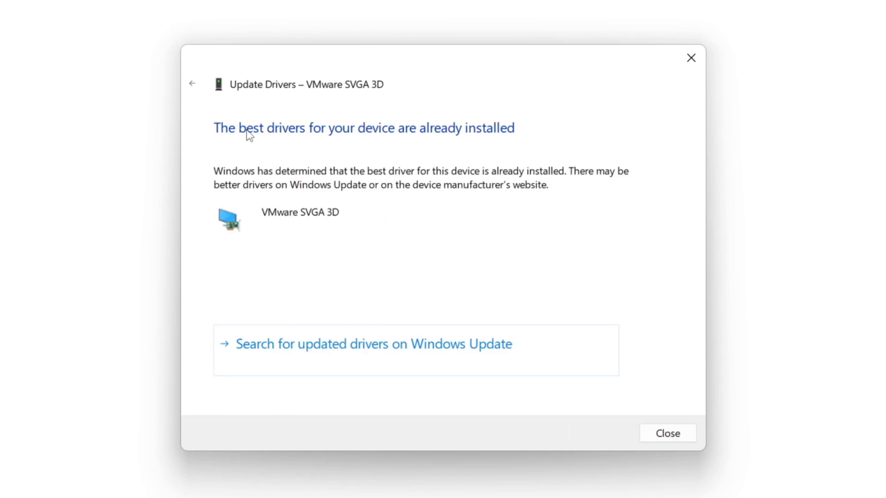
pyautogui.moveTo(567, 318)
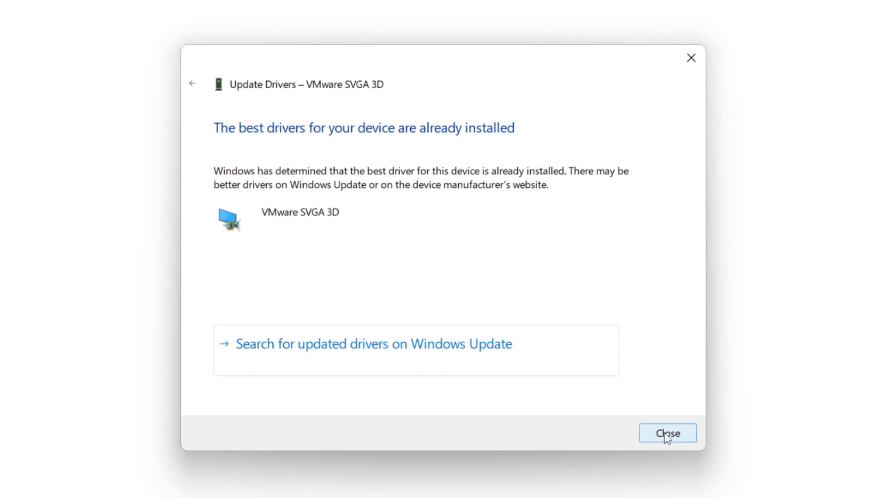
pyautogui.click(667, 433)
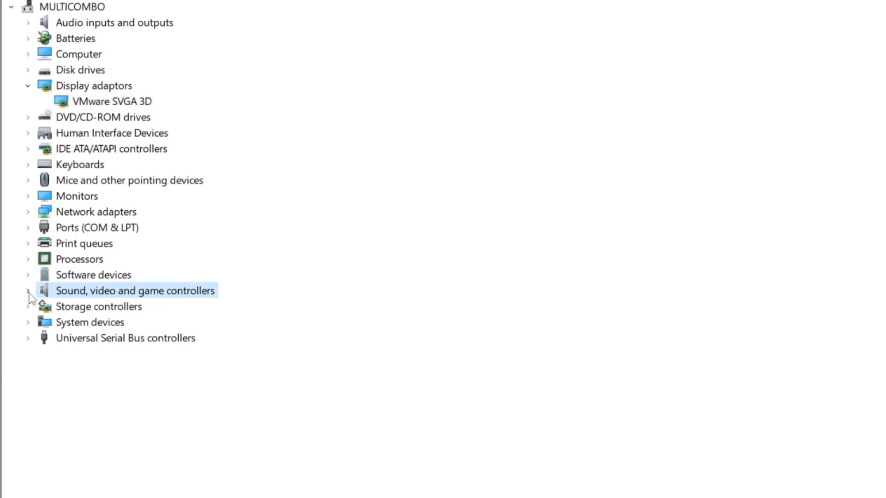
# - Auto-search drivers for High Definition Audio Device under Sound, video and game controllers
pyautogui.click(28, 290)
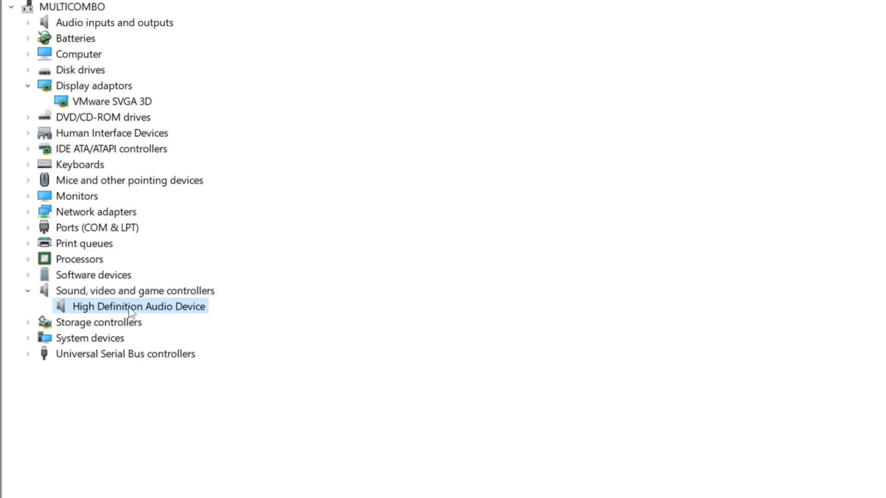
pyautogui.rightClick(137, 307)
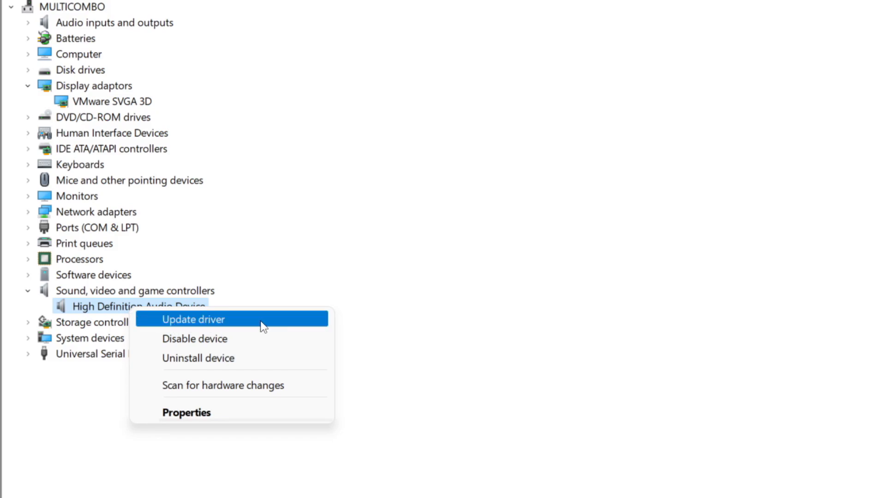
pyautogui.click(193, 319)
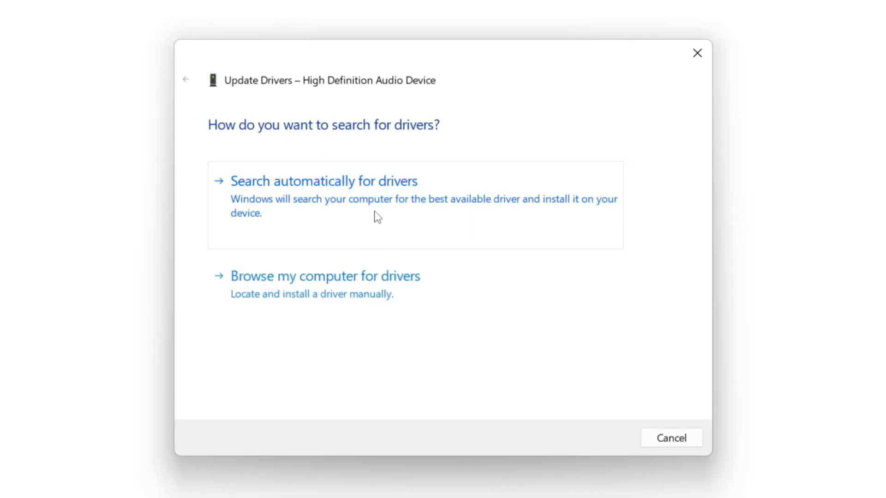
pyautogui.moveTo(353, 205)
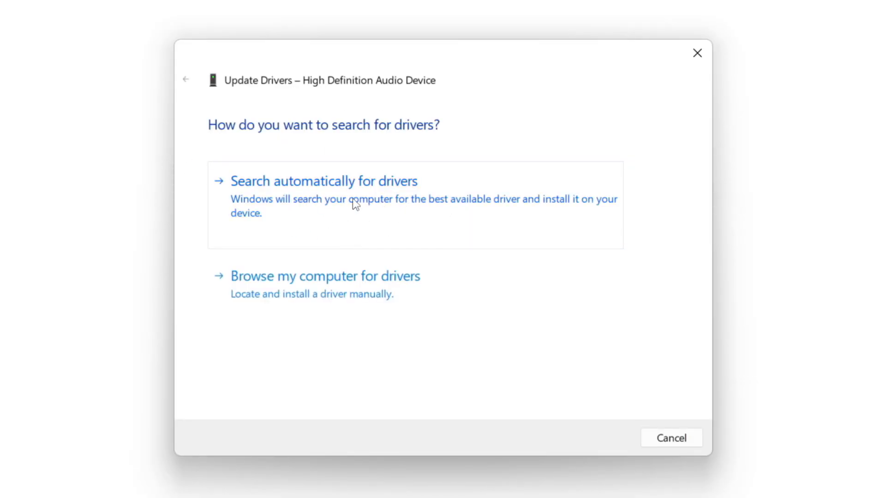
pyautogui.click(324, 180)
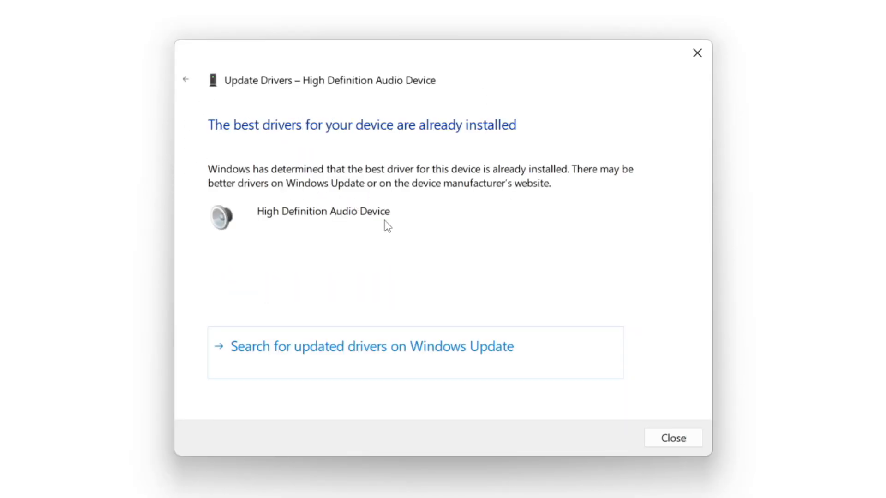
pyautogui.moveTo(347, 159)
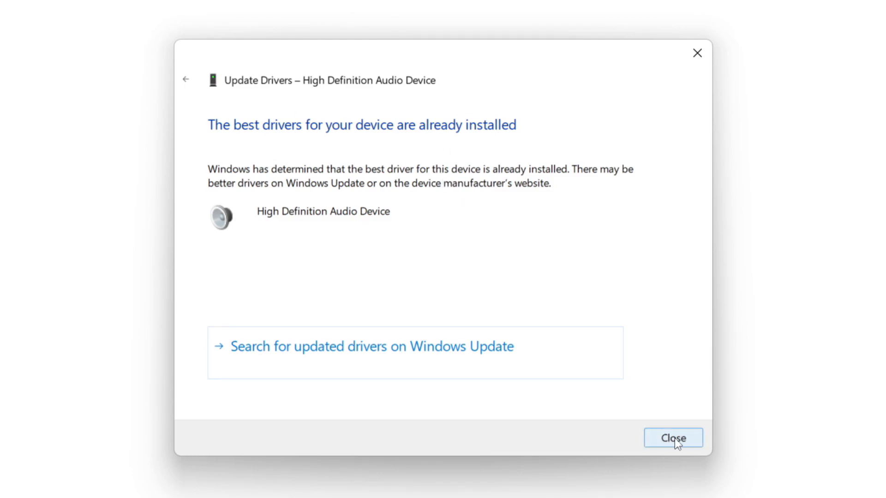
pyautogui.click(672, 437)
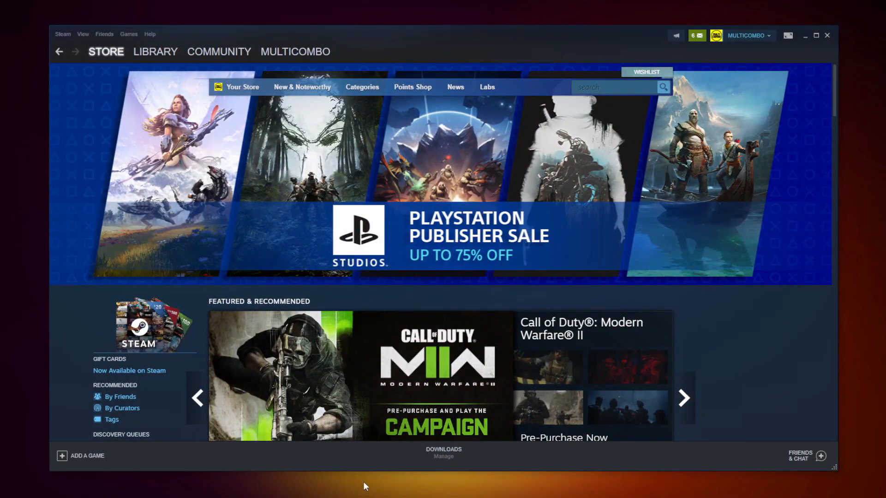
# - Open the Steam library and bring up the context menu for NOT WORKING GAME
pyautogui.click(155, 51)
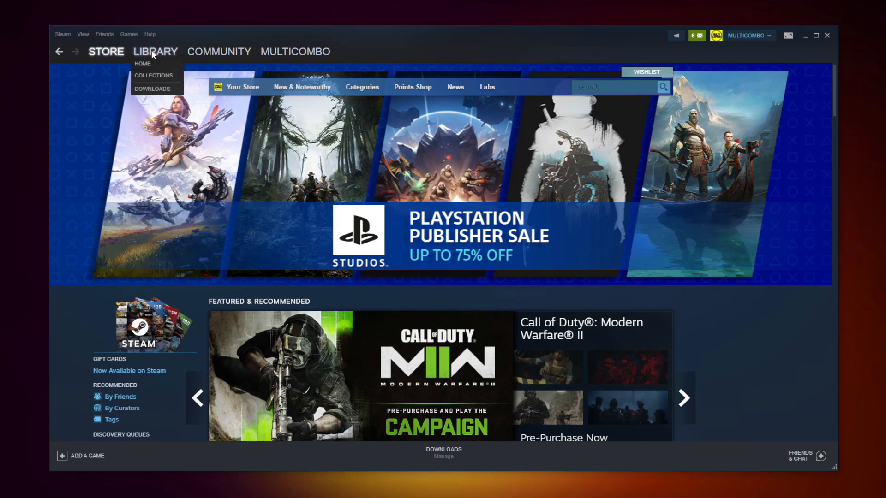
pyautogui.click(155, 51)
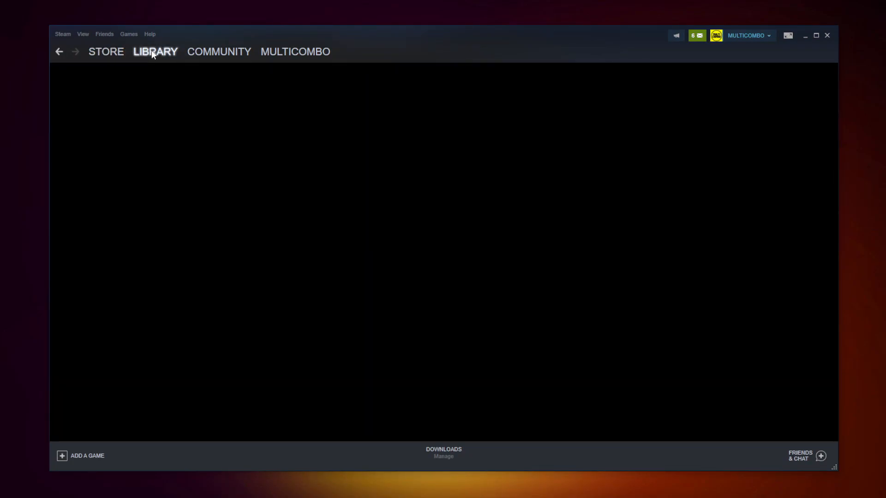
pyautogui.click(155, 51)
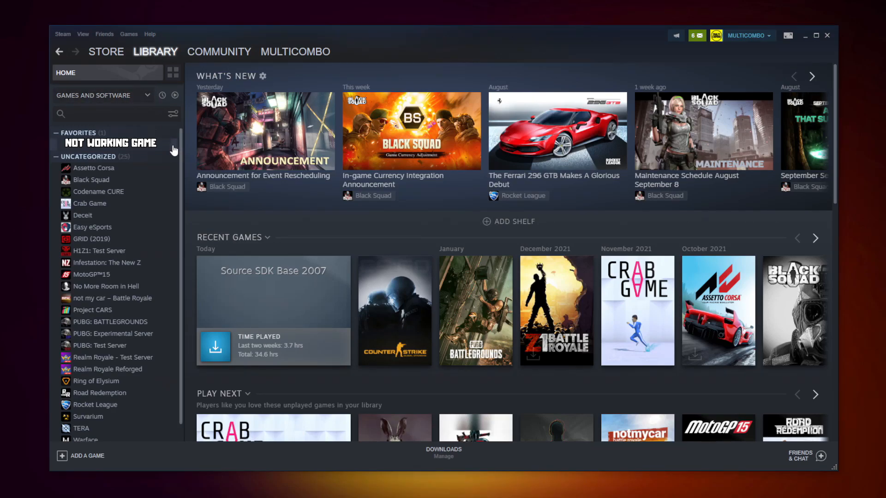
pyautogui.rightClick(113, 143)
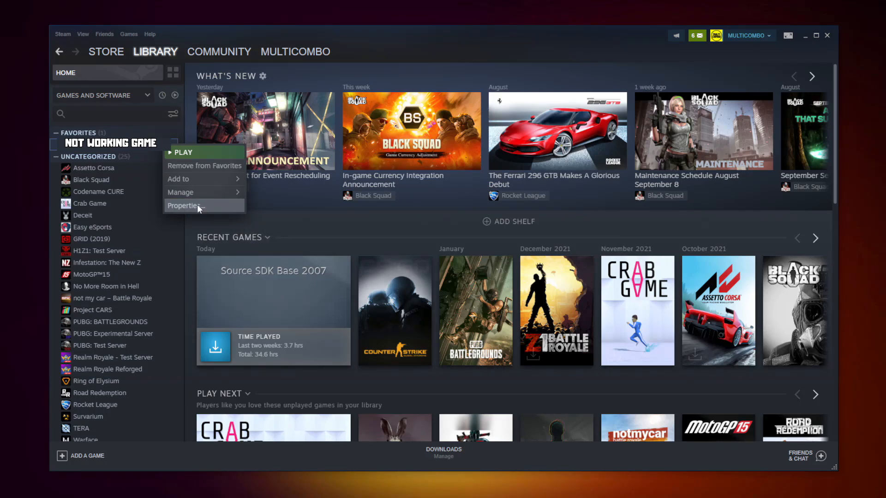
# - Verify integrity of game files in Local Files, validating all 3367 files, then browse the install folder
pyautogui.click(184, 205)
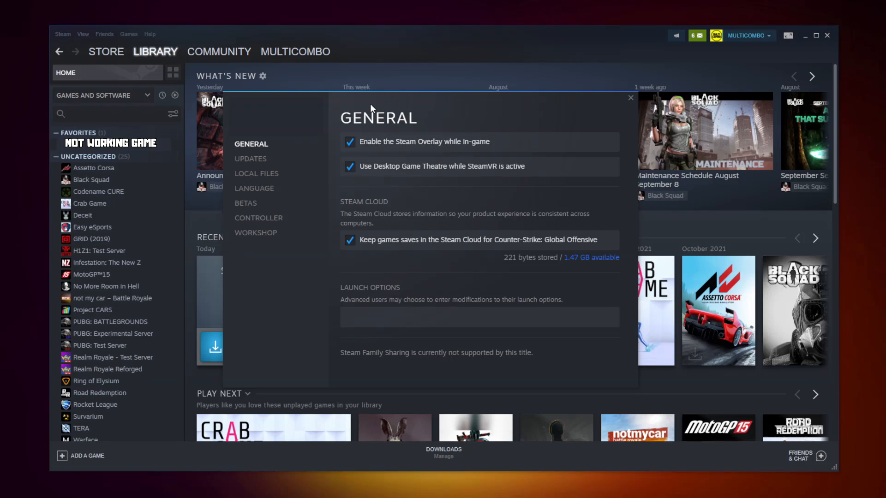
pyautogui.moveTo(256, 173)
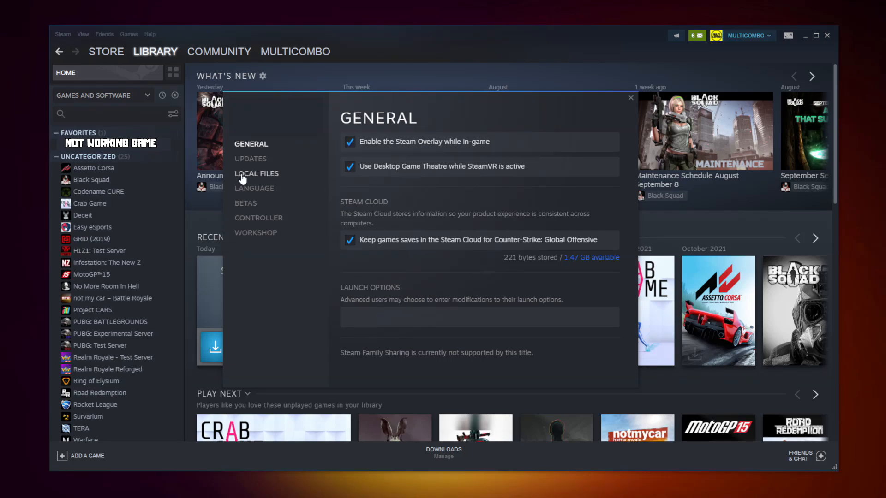
pyautogui.moveTo(260, 177)
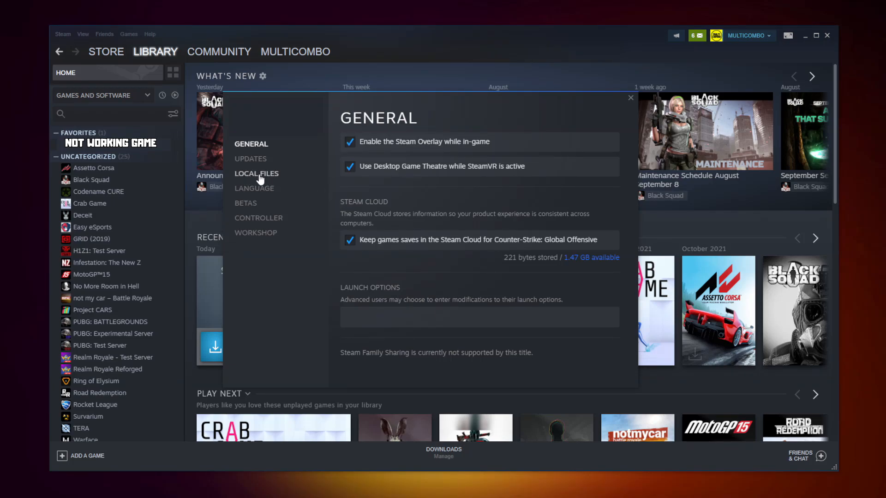
pyautogui.click(256, 174)
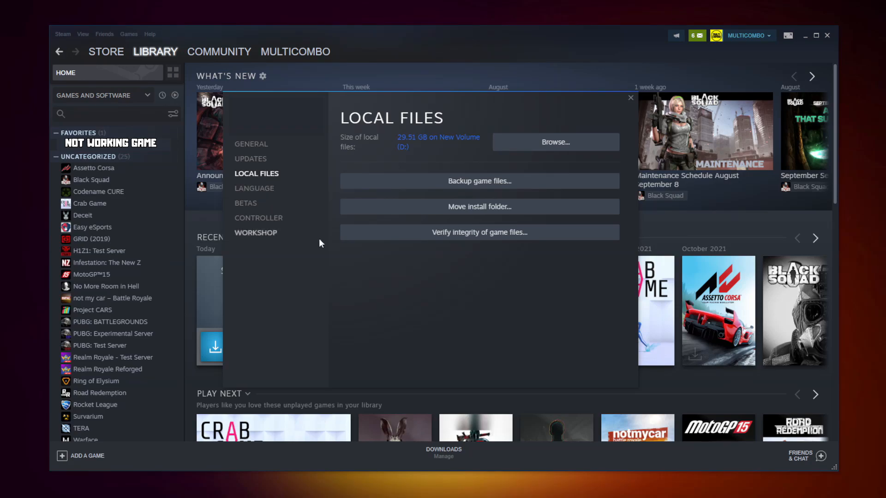
pyautogui.moveTo(479, 232)
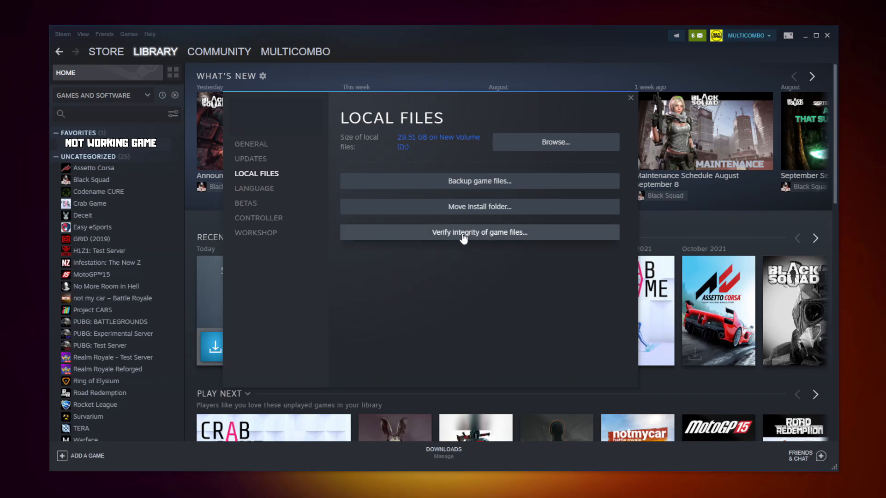
pyautogui.click(479, 232)
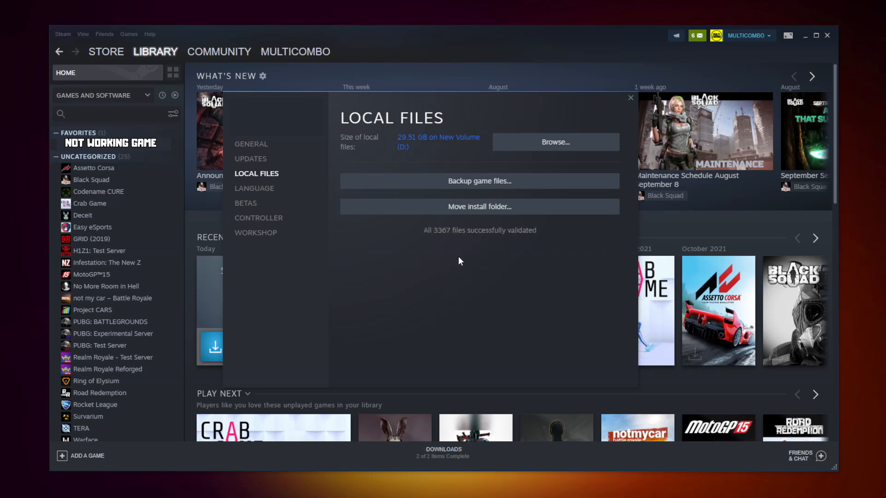
pyautogui.moveTo(411, 251)
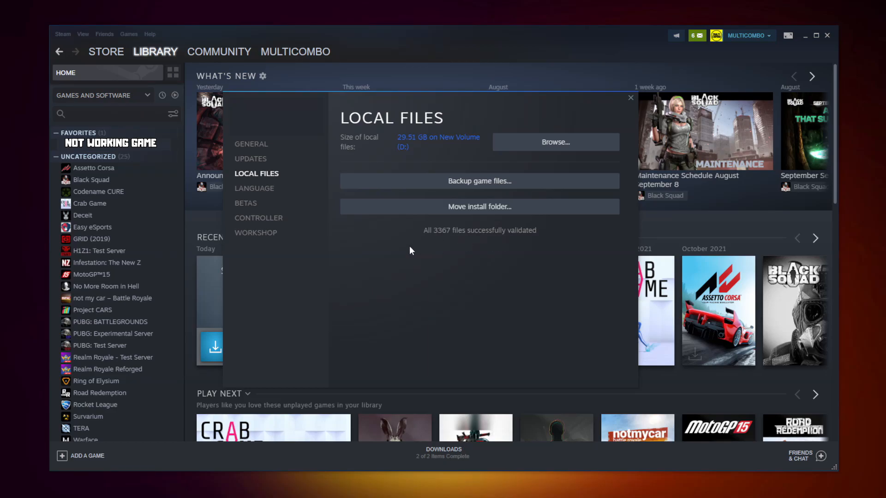
pyautogui.moveTo(447, 238)
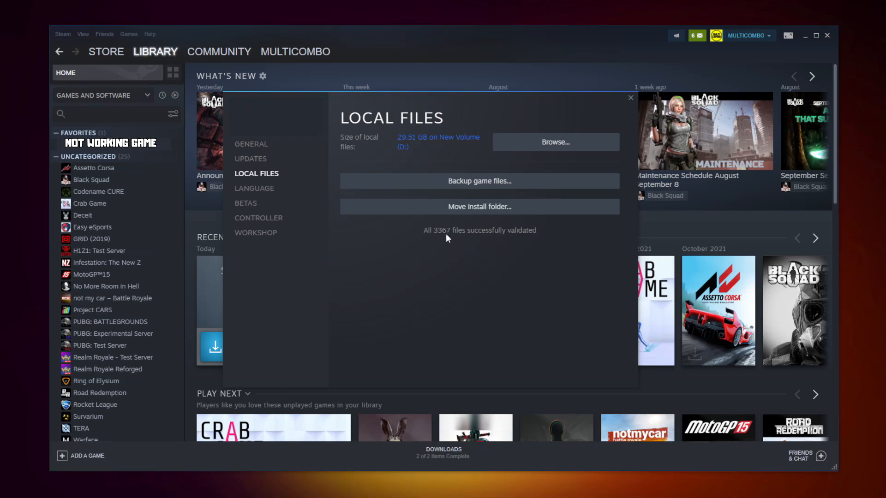
pyautogui.click(554, 141)
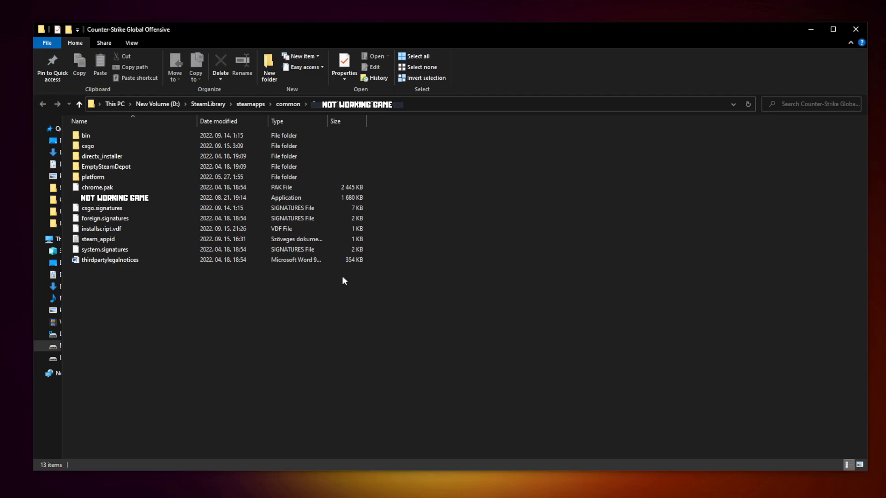
# - Set the game exe to Windows 8 compatibility, fullscreen optimizations off, run as administrator
pyautogui.click(115, 198)
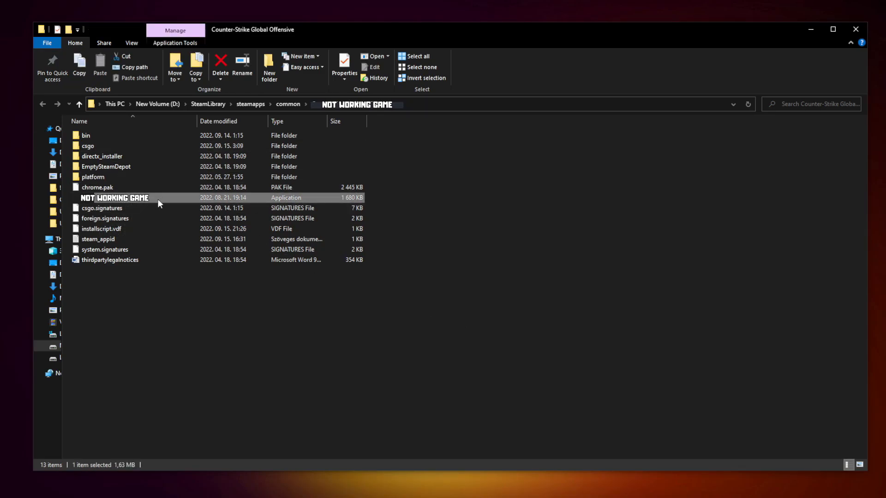
pyautogui.rightClick(116, 199)
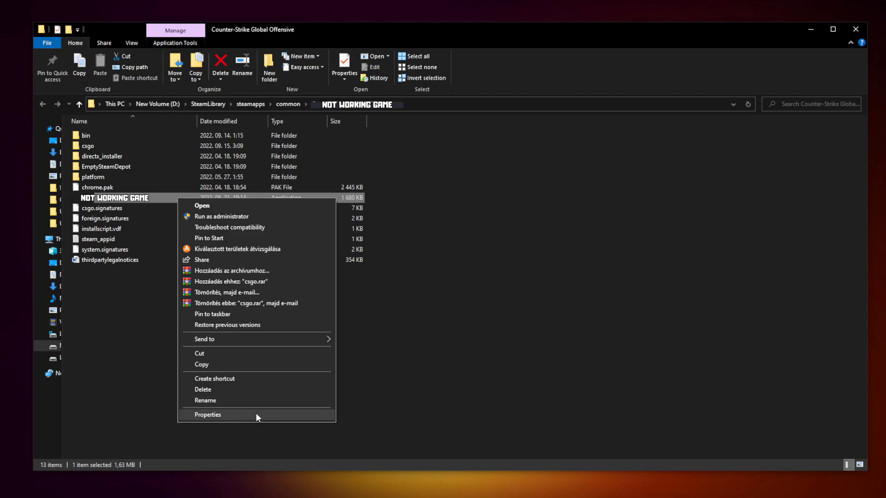
pyautogui.click(207, 415)
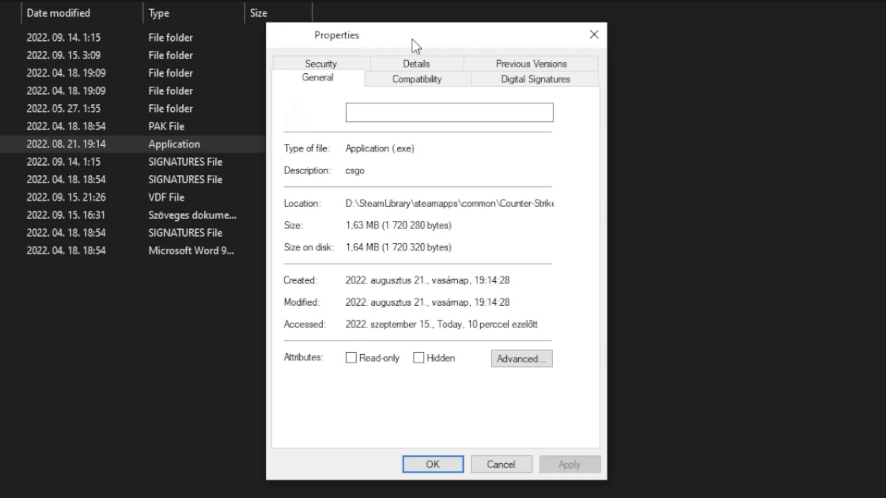
pyautogui.click(416, 79)
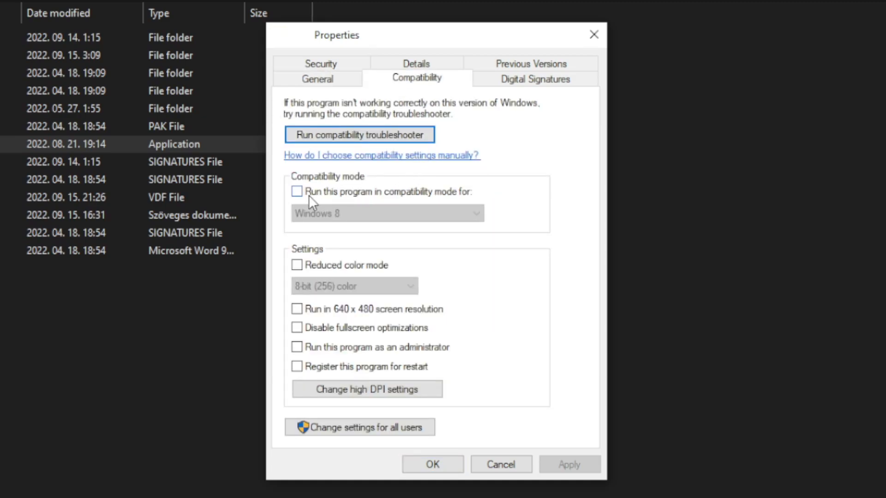
pyautogui.click(297, 192)
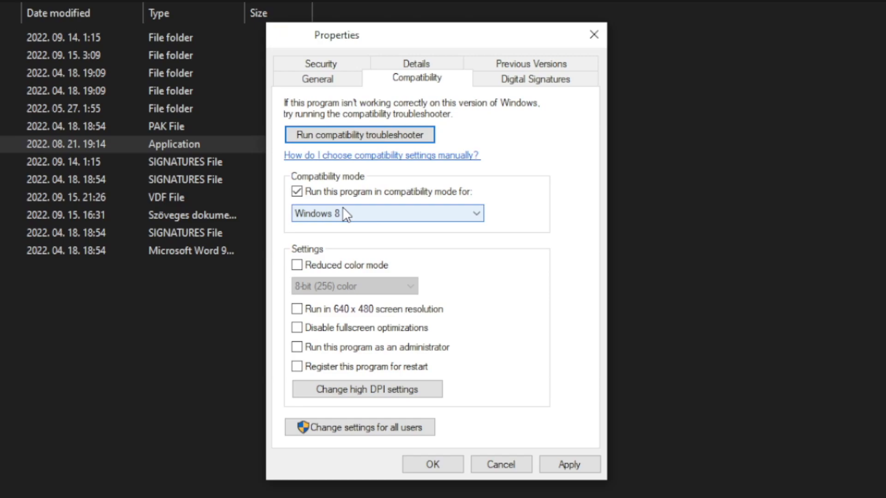
pyautogui.click(387, 213)
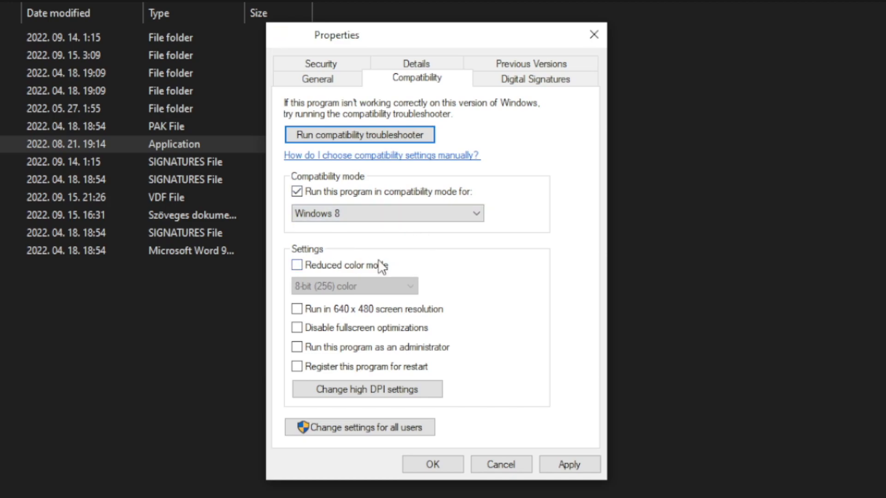
pyautogui.moveTo(394, 280)
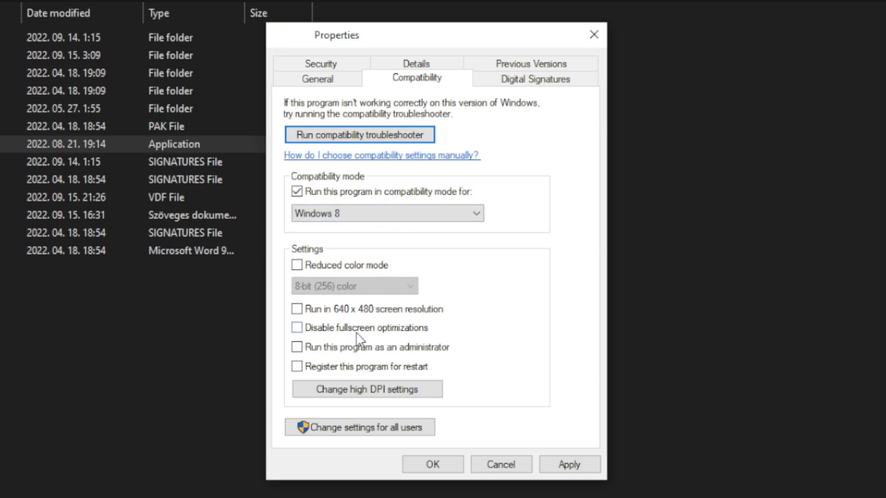
pyautogui.click(297, 328)
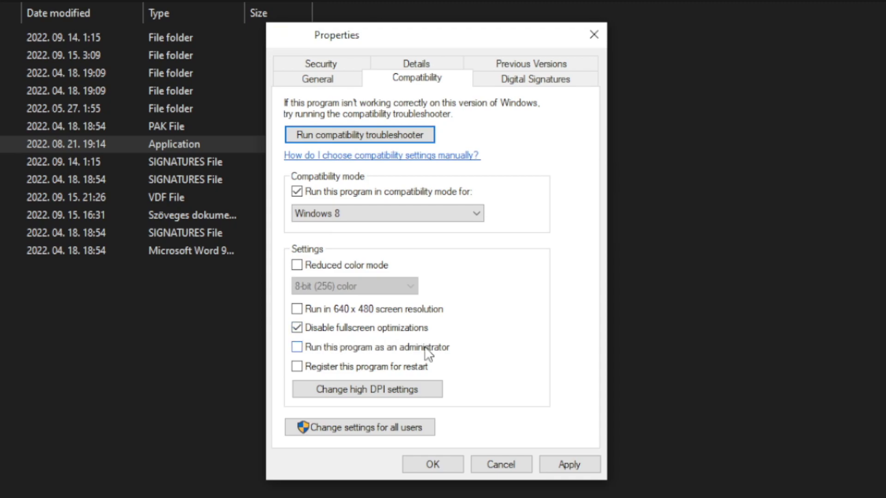
pyautogui.click(297, 347)
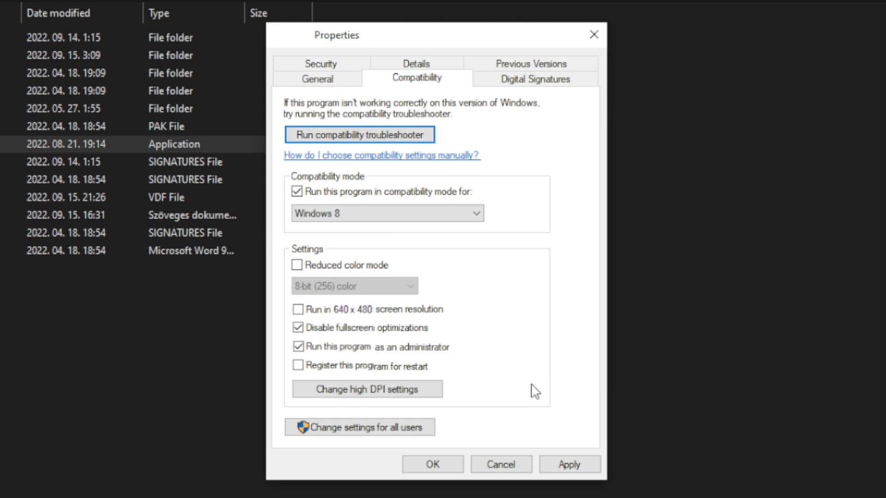
pyautogui.click(569, 464)
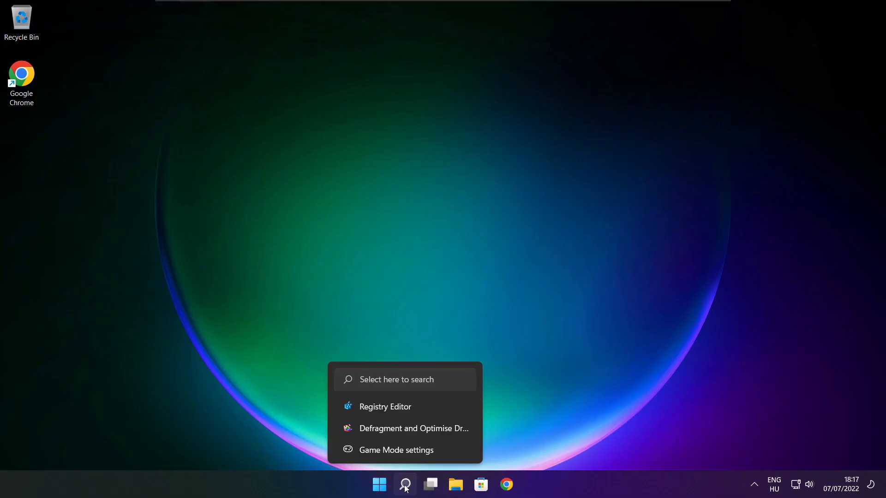
# - Search 'updates', check for Windows updates confirming the PC is up to date, and close Settings
pyautogui.click(405, 484)
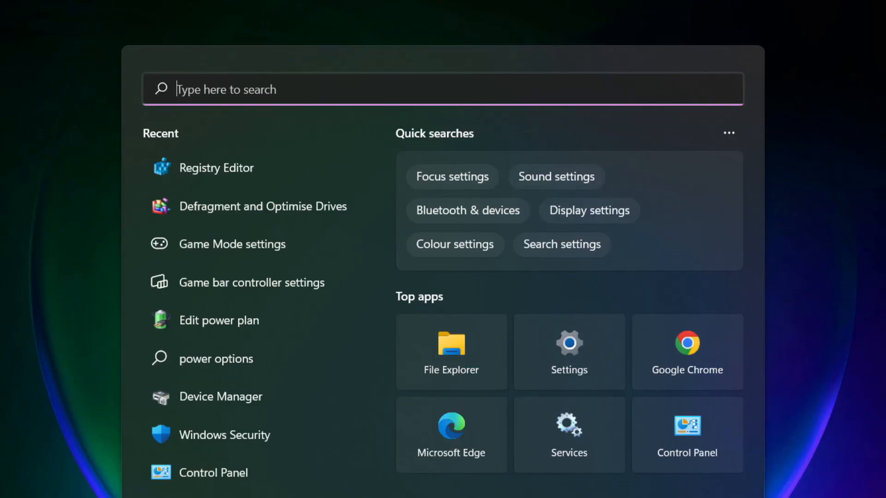
pyautogui.write('updates')
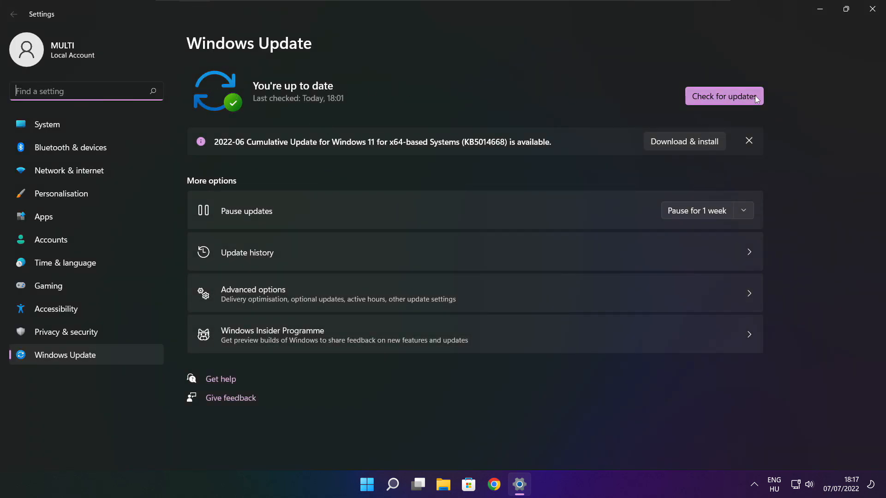
pyautogui.click(724, 96)
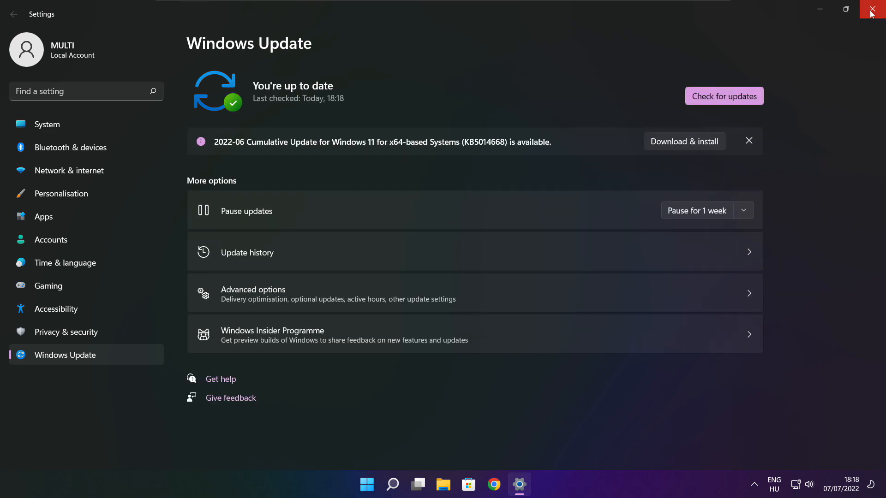
pyautogui.click(878, 10)
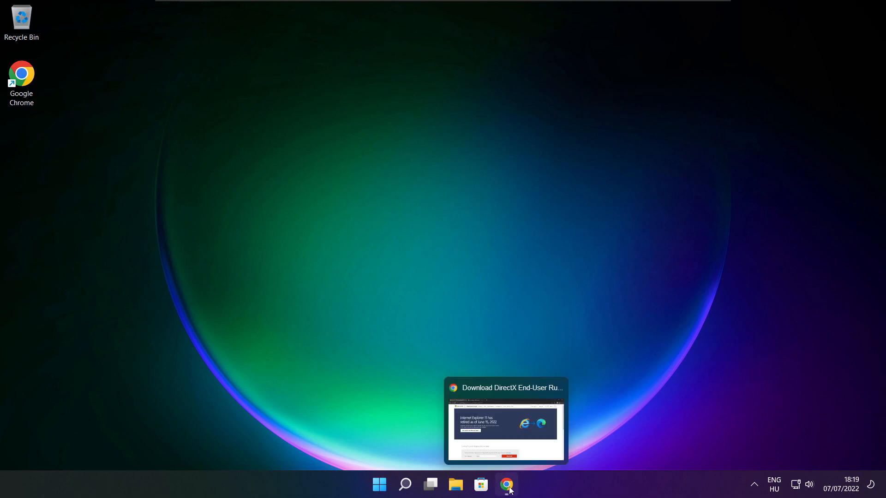
# - Download the DirectX End-User Runtime Web Installer from Microsoft's page in Chrome
pyautogui.click(506, 484)
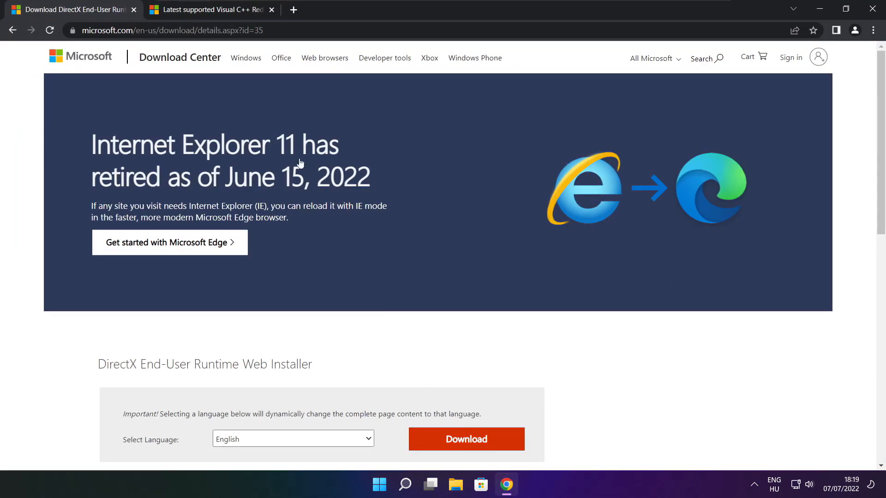
pyautogui.click(170, 30)
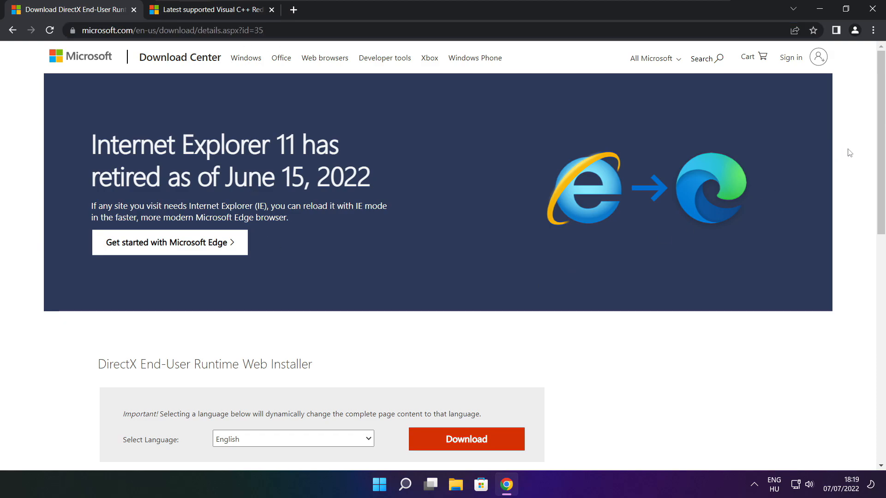
pyautogui.scroll(-3)
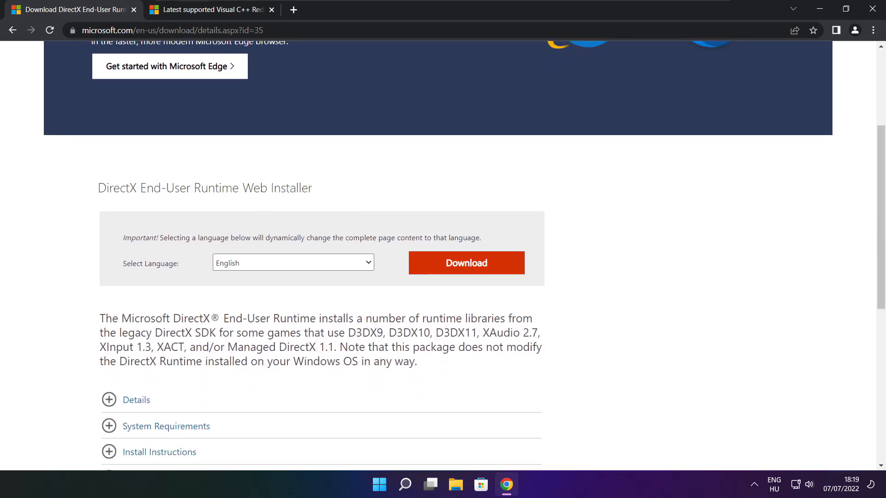
pyautogui.click(465, 263)
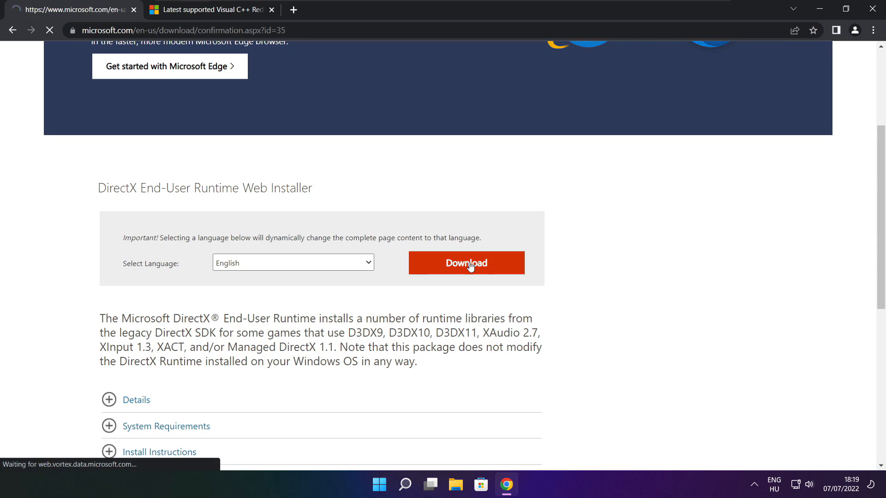
pyautogui.click(466, 262)
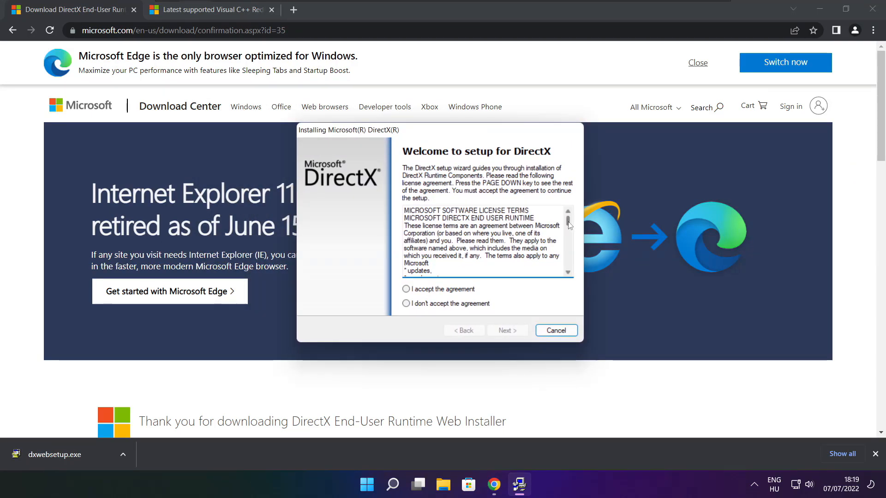
# - Accept the DirectX license, decline the Bing Bar, install the runtime components and finish
pyautogui.scroll(-3)
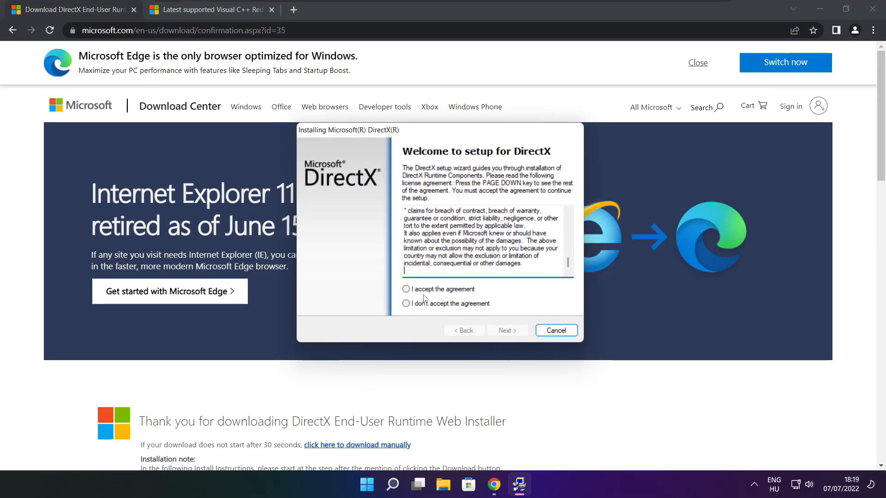
pyautogui.click(405, 289)
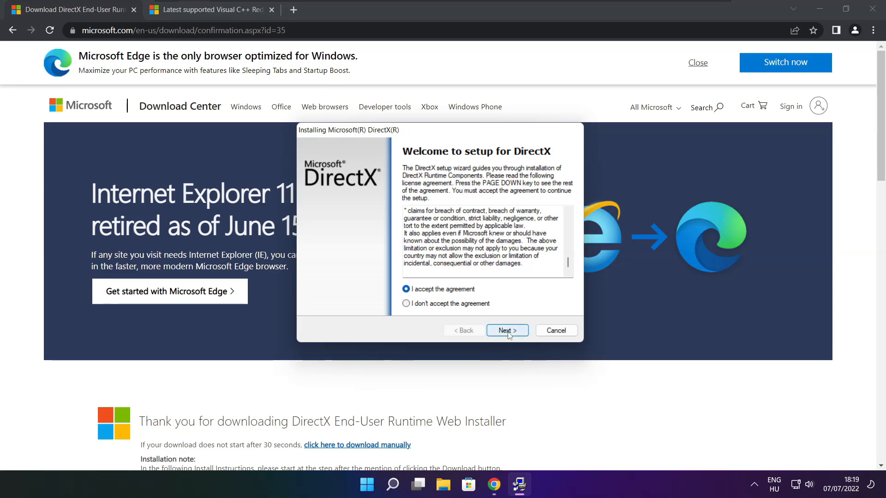
pyautogui.click(506, 330)
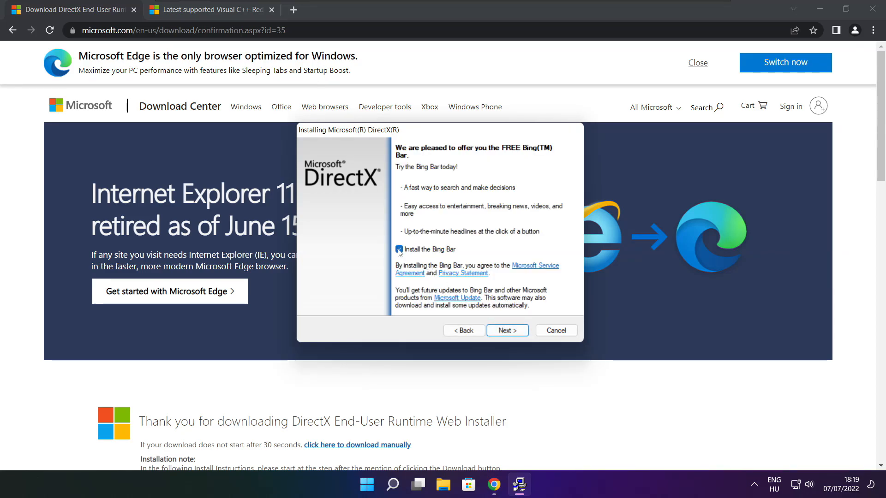
pyautogui.click(398, 249)
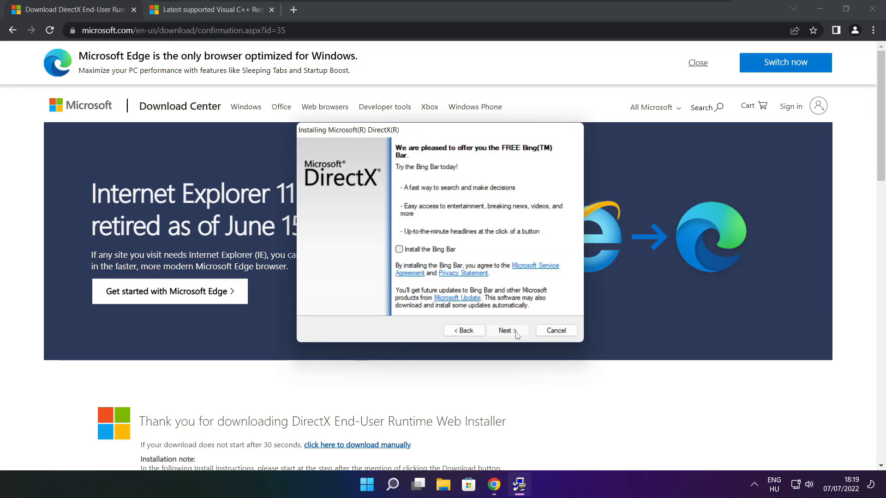
pyautogui.click(506, 330)
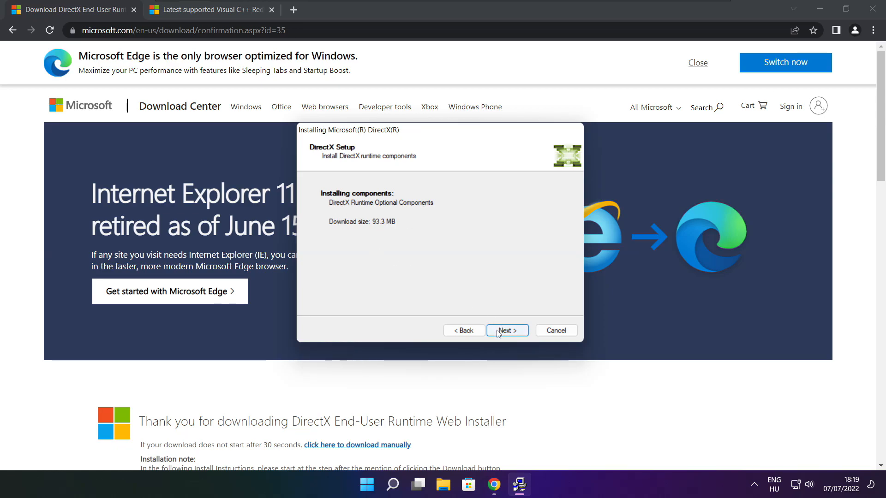
pyautogui.click(506, 330)
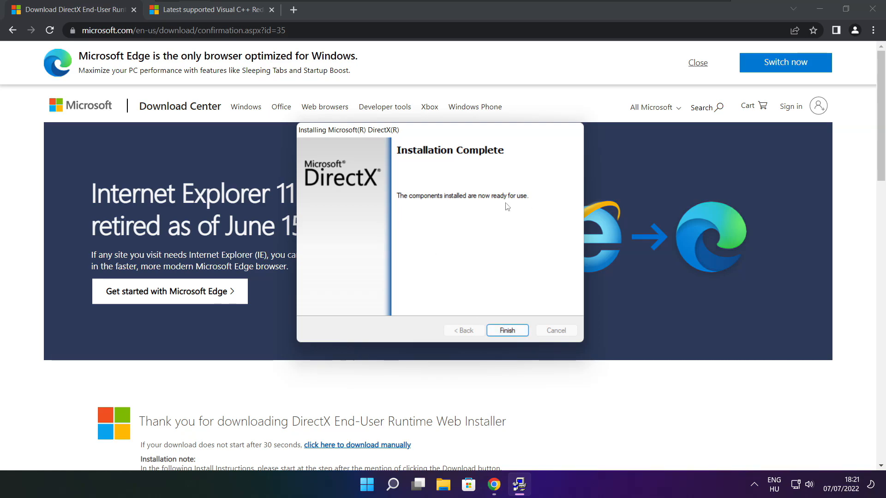
pyautogui.click(506, 330)
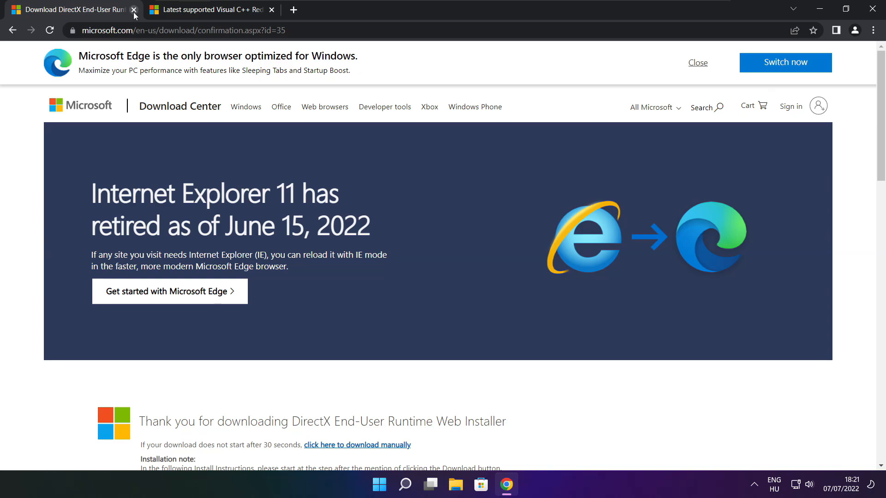
# - Close the DirectX tab and download the Visual C++ 2015–2022 redistributable installers
pyautogui.click(134, 10)
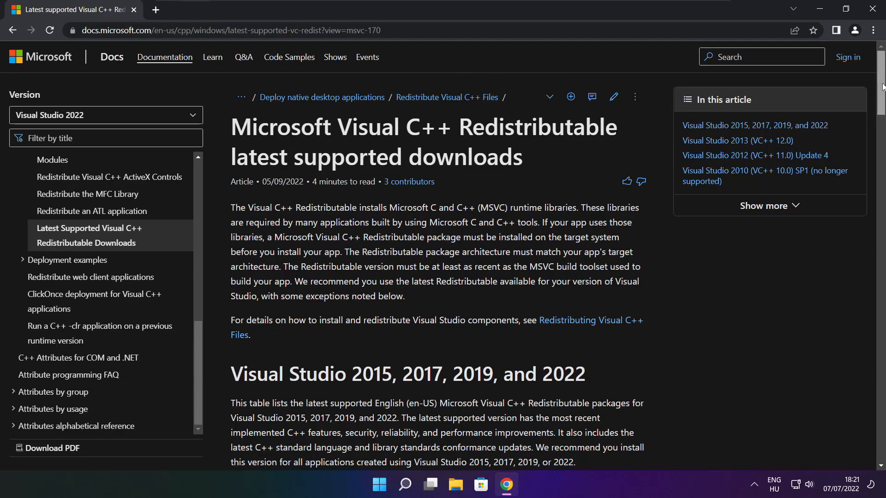
pyautogui.scroll(-3)
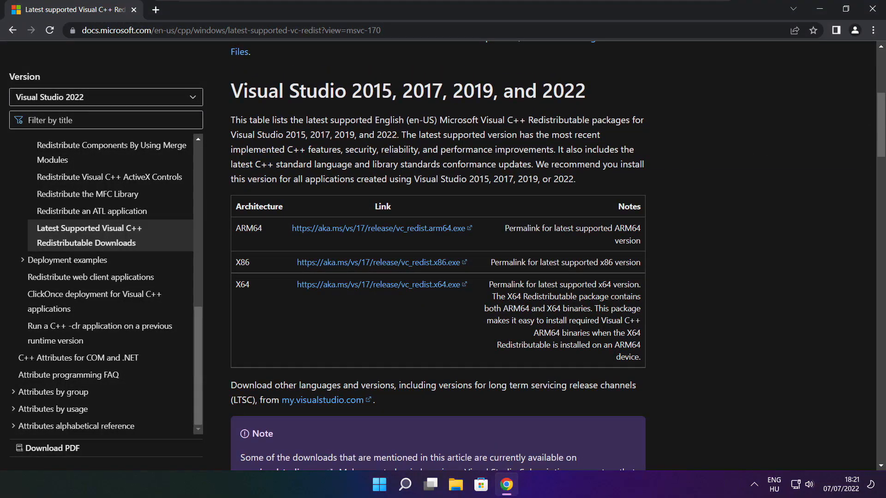
pyautogui.moveTo(236, 227); pyautogui.dragTo(444, 284)
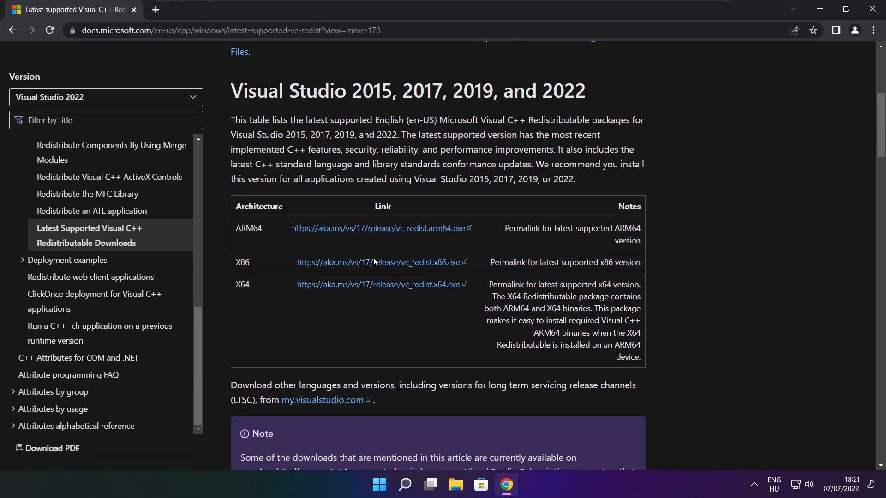
pyautogui.click(377, 227)
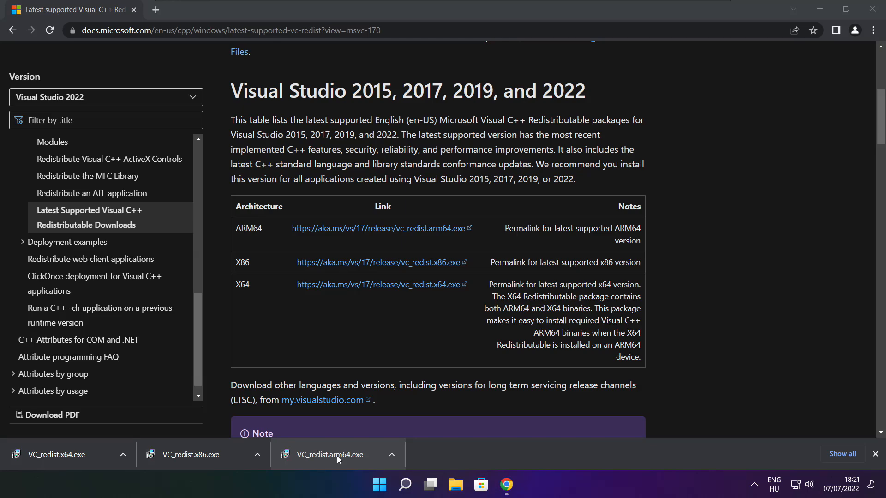
# - Attempt the ARM64 Visual C++ Redistributable install, then dismiss its unsupported-processor failure
pyautogui.click(329, 454)
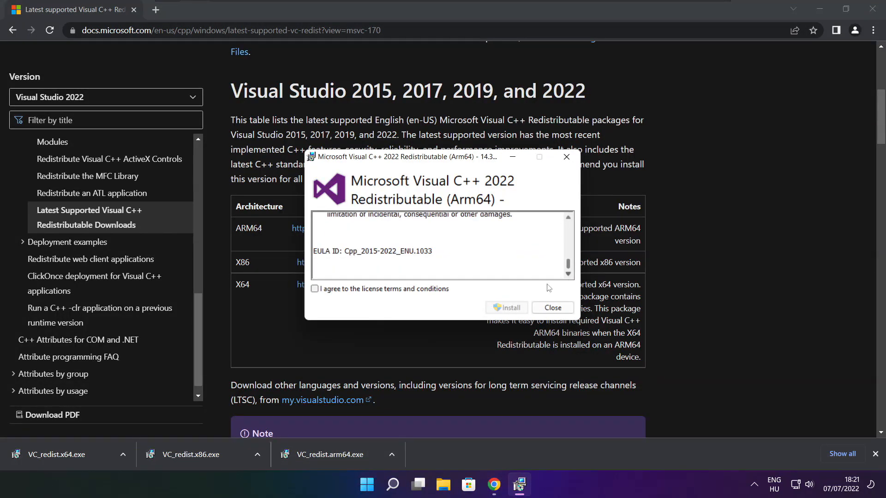
pyautogui.click(315, 289)
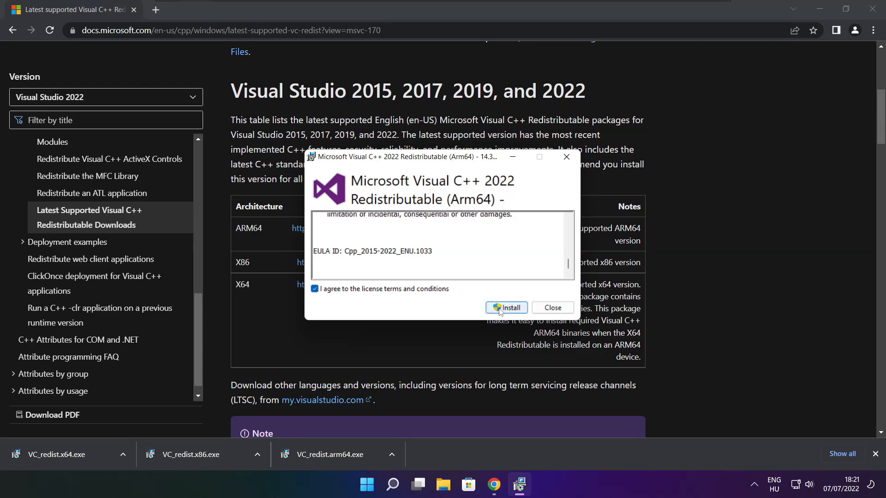
pyautogui.click(505, 308)
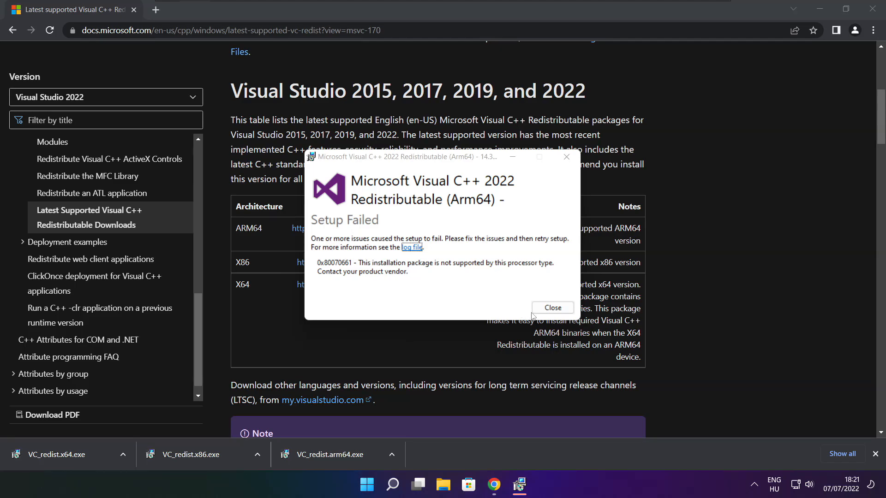
pyautogui.click(552, 307)
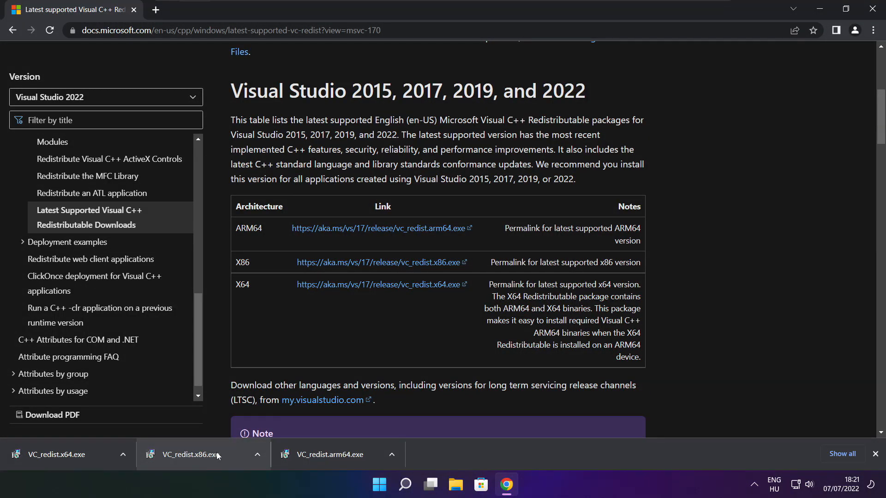
# - Install the x86 Visual C++ 2015-2022 Redistributable and close its setup
pyautogui.click(191, 454)
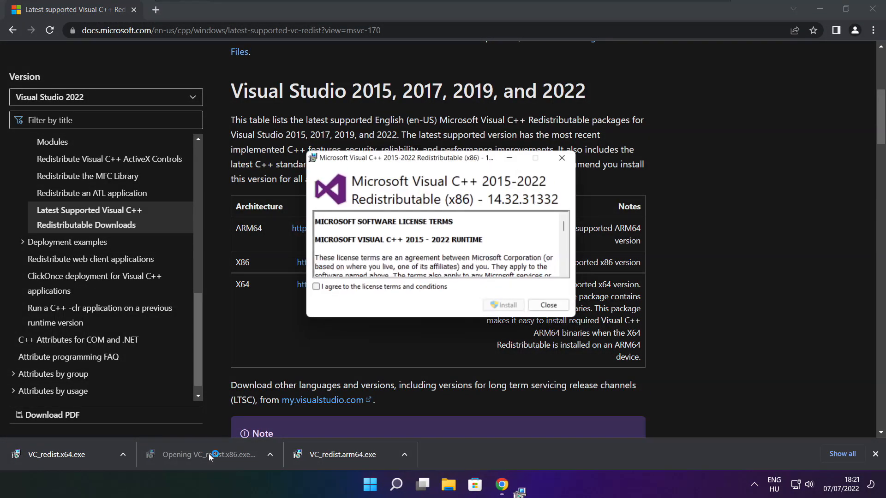
pyautogui.scroll(-3)
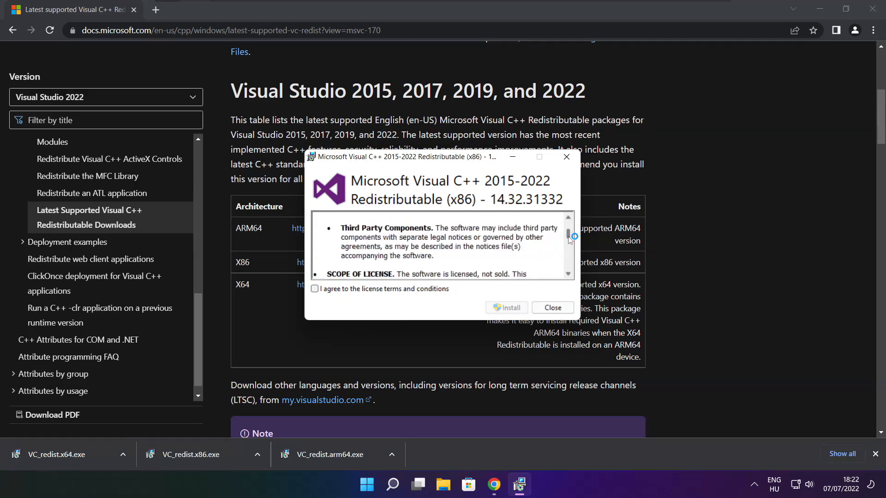
pyautogui.scroll(-3)
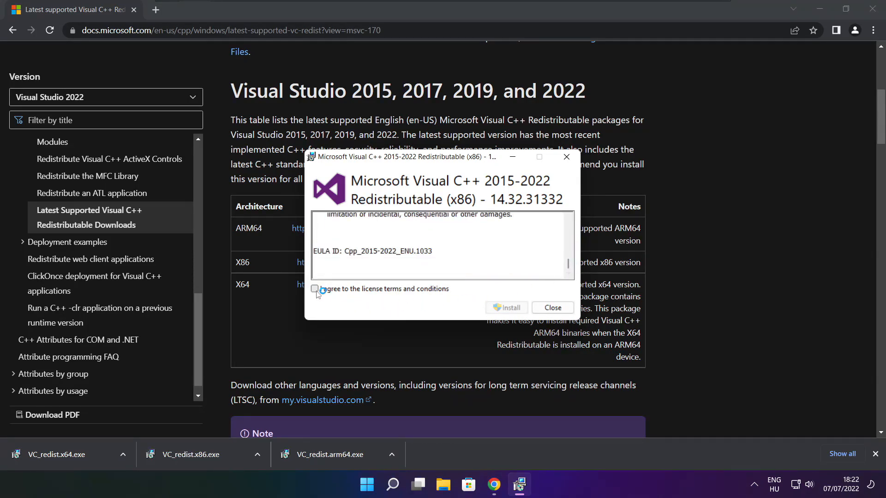
pyautogui.click(506, 308)
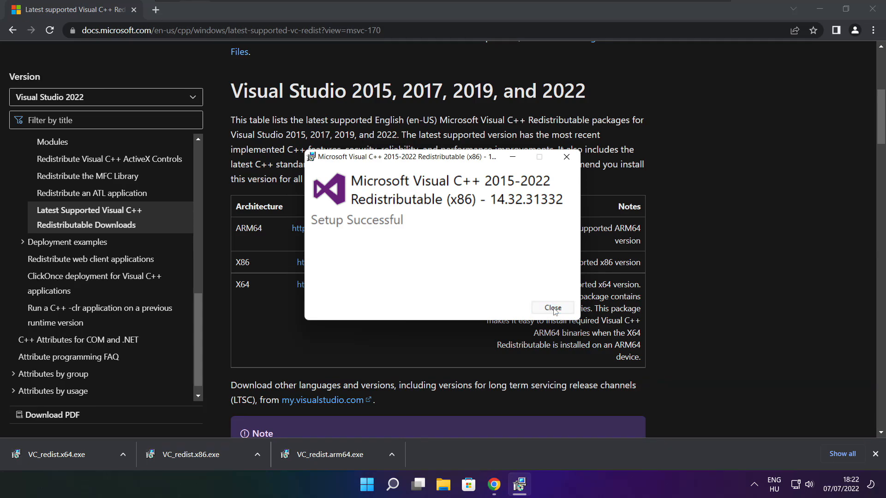
pyautogui.click(552, 307)
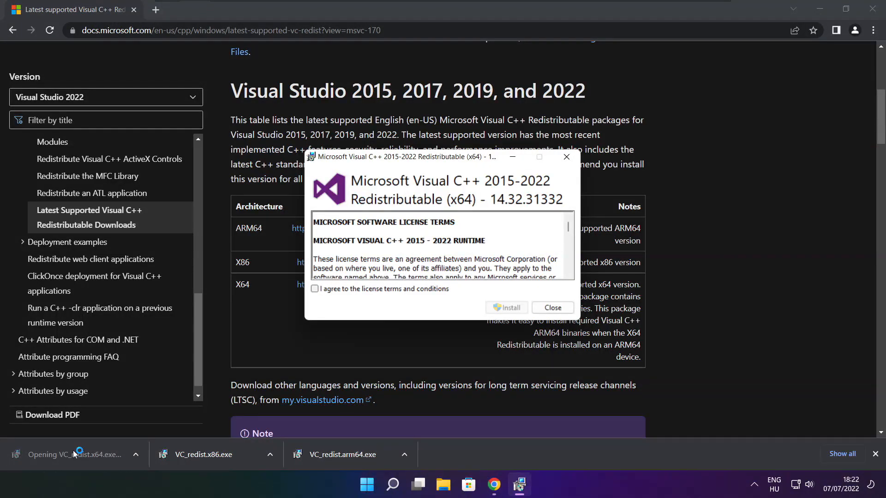
# - Install the x64 Visual C++ 2015-2022 Redistributable and close its setup
pyautogui.scroll(-3)
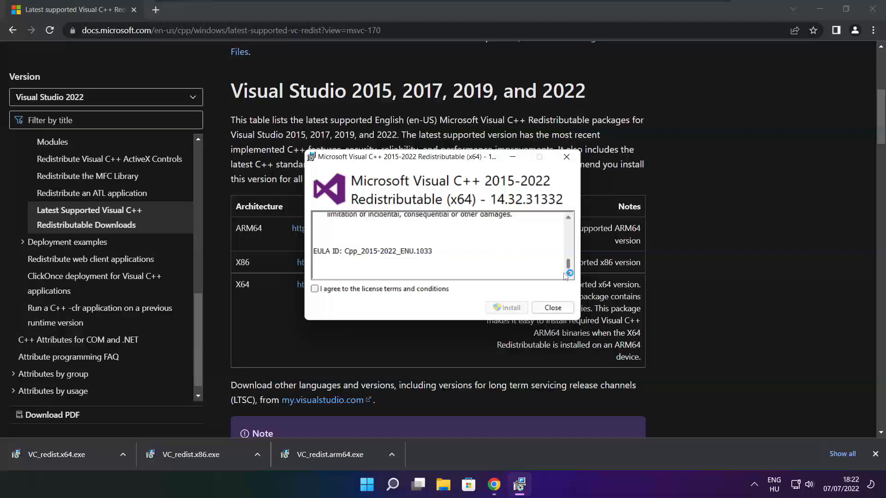
pyautogui.click(315, 288)
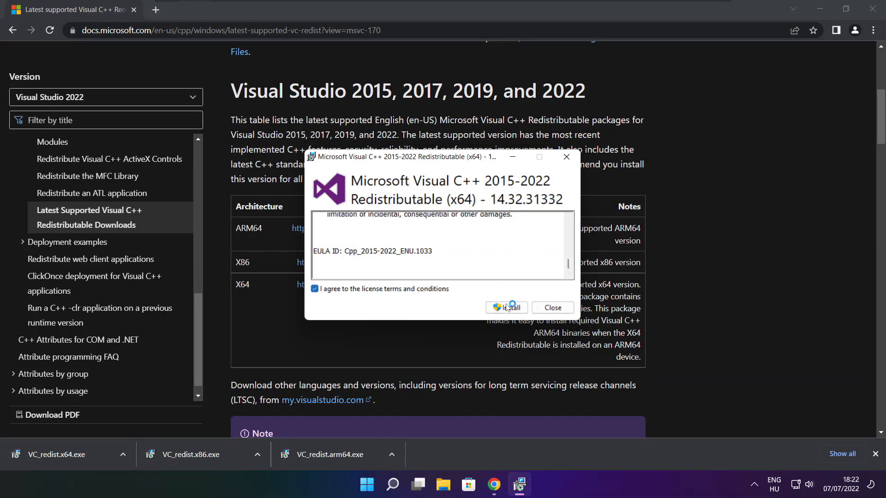
pyautogui.click(505, 307)
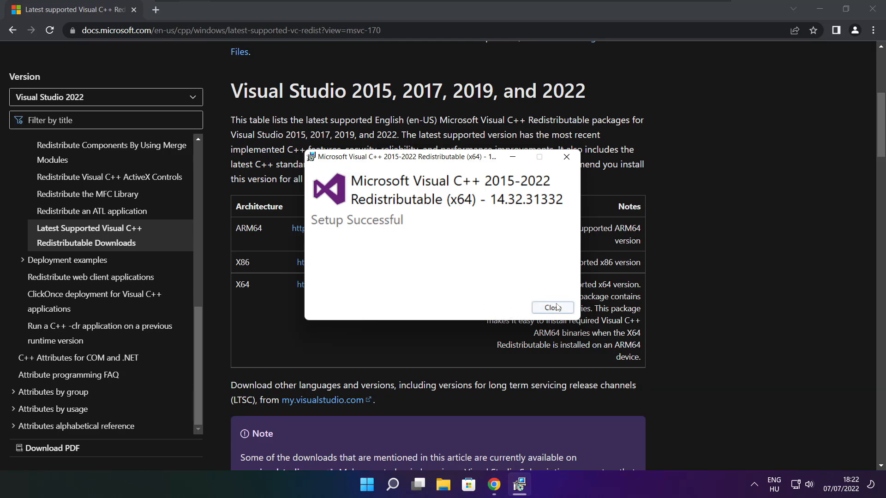
pyautogui.click(551, 307)
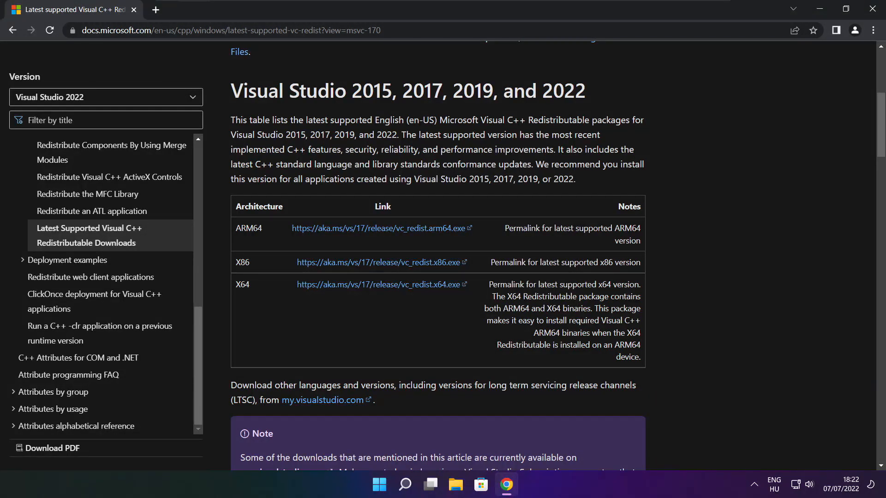
pyautogui.moveTo(740, 199)
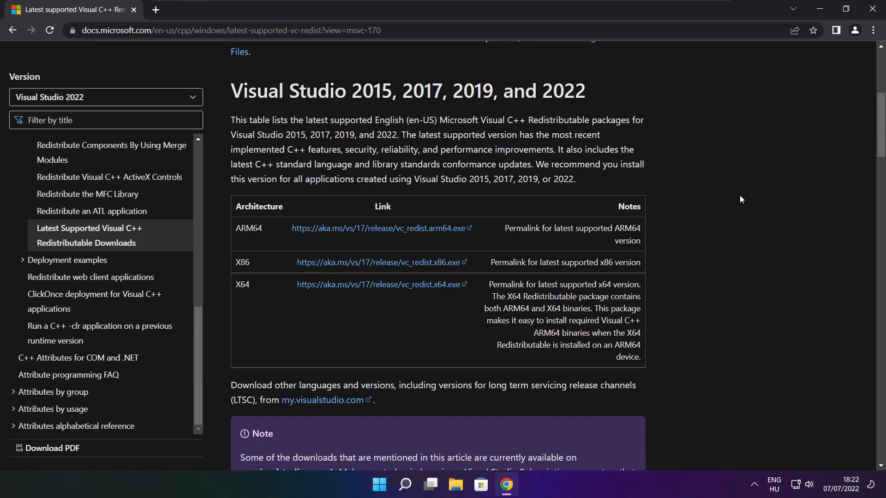
pyautogui.moveTo(874, 10)
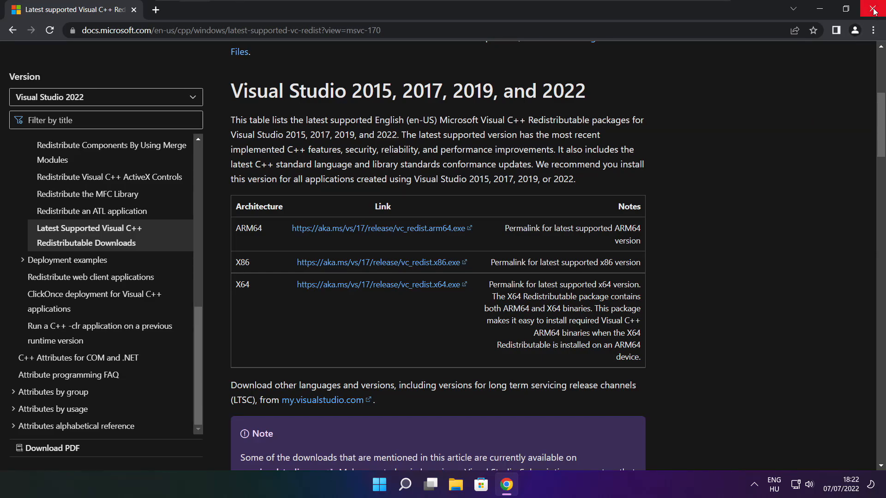
# - Close the browser and bring up Task Manager's list of startup apps
pyautogui.click(873, 10)
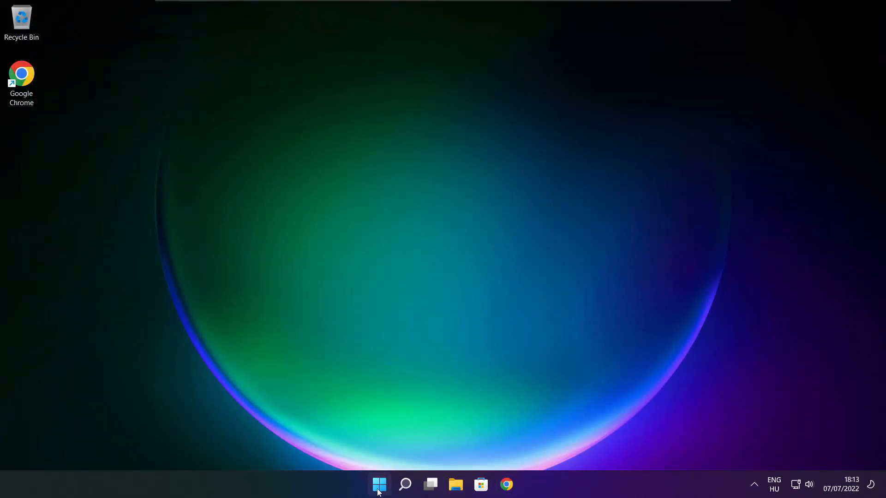
pyautogui.rightClick(379, 484)
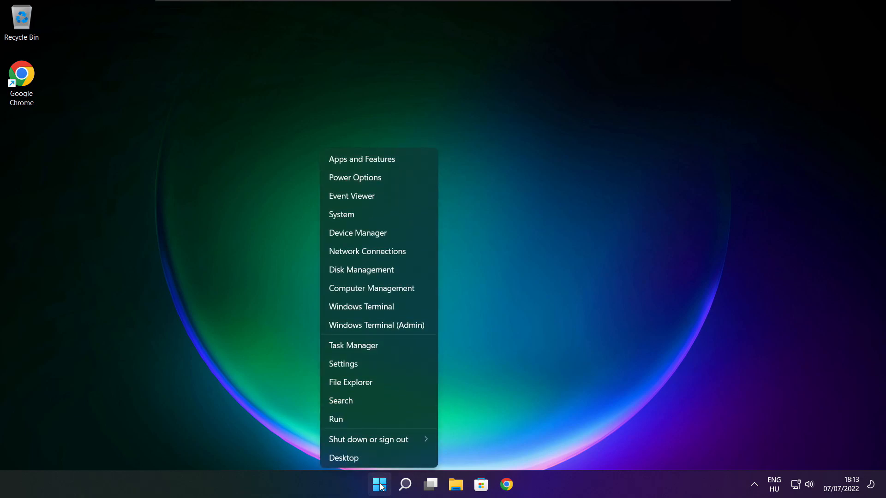
pyautogui.moveTo(394, 345)
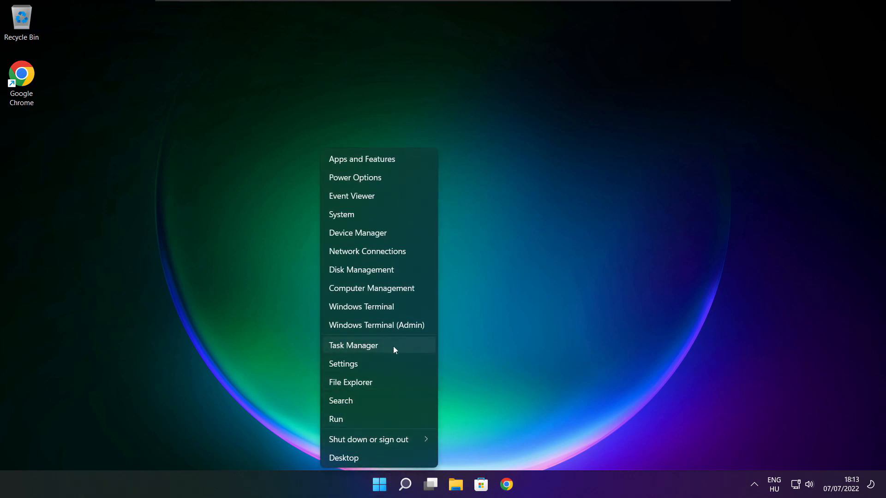
pyautogui.moveTo(381, 344)
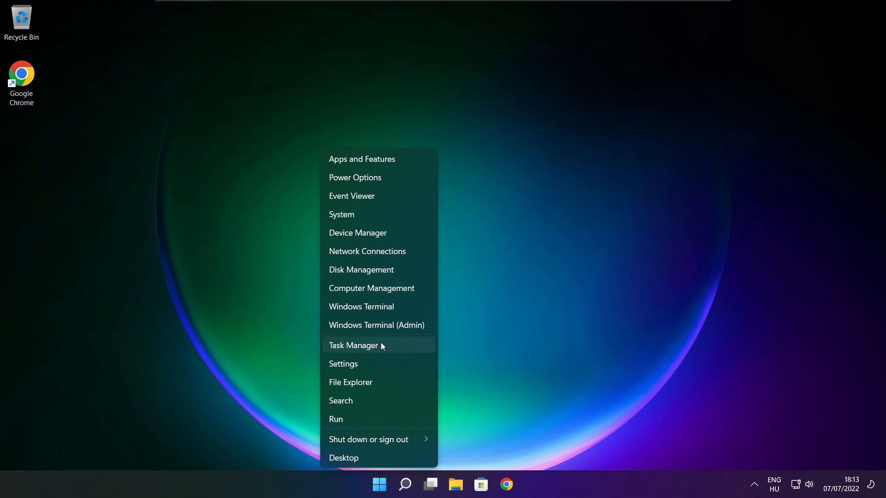
pyautogui.click(352, 345)
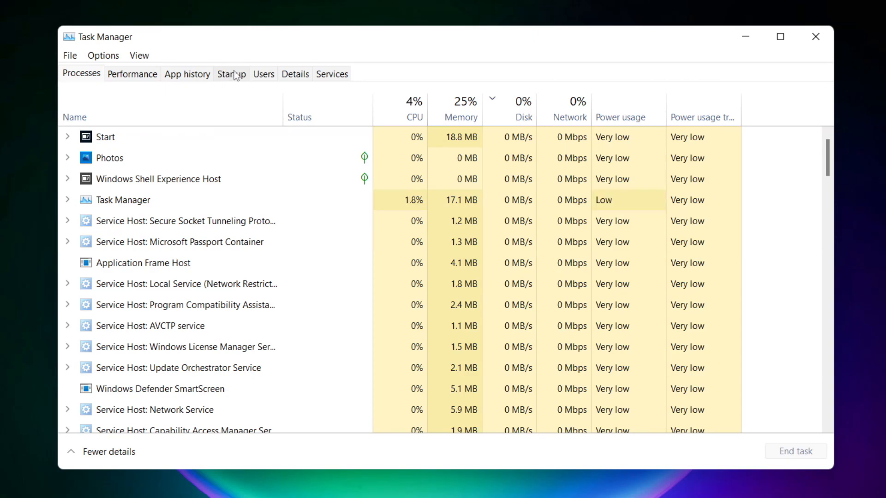
pyautogui.click(231, 73)
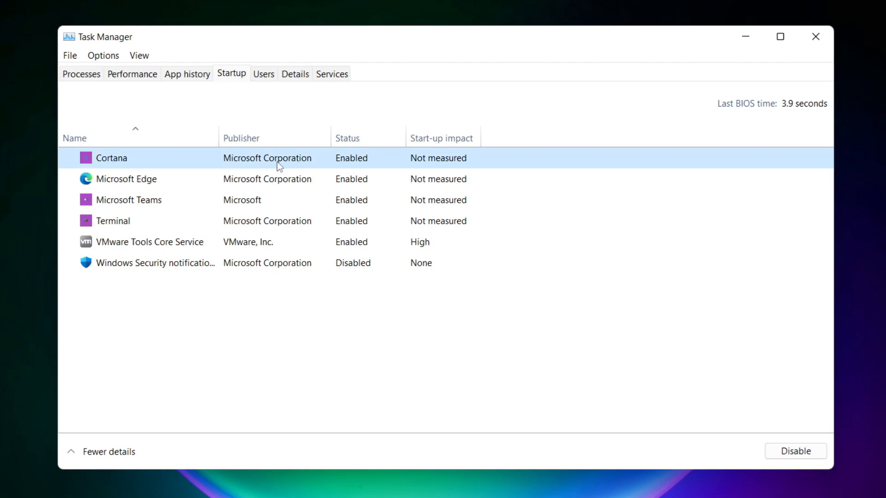
pyautogui.moveTo(694, 400)
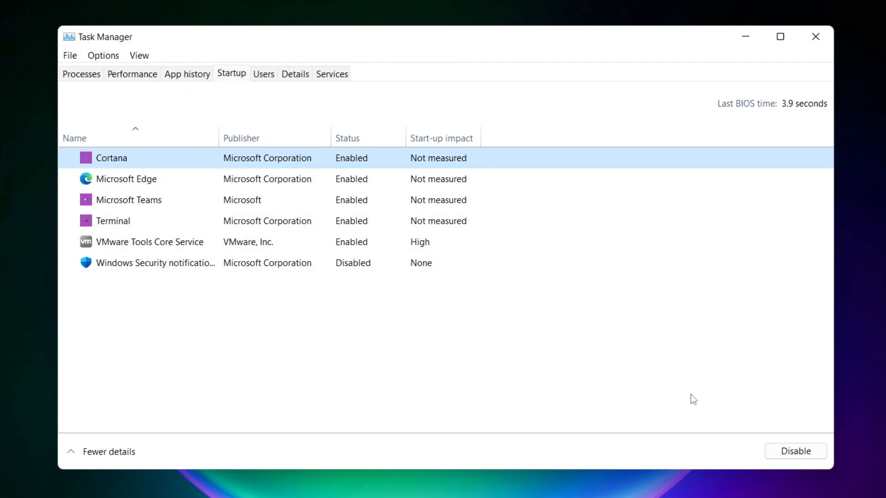
# - Disable Cortana, Microsoft Edge, Microsoft Teams and Terminal as startup apps
pyautogui.click(794, 451)
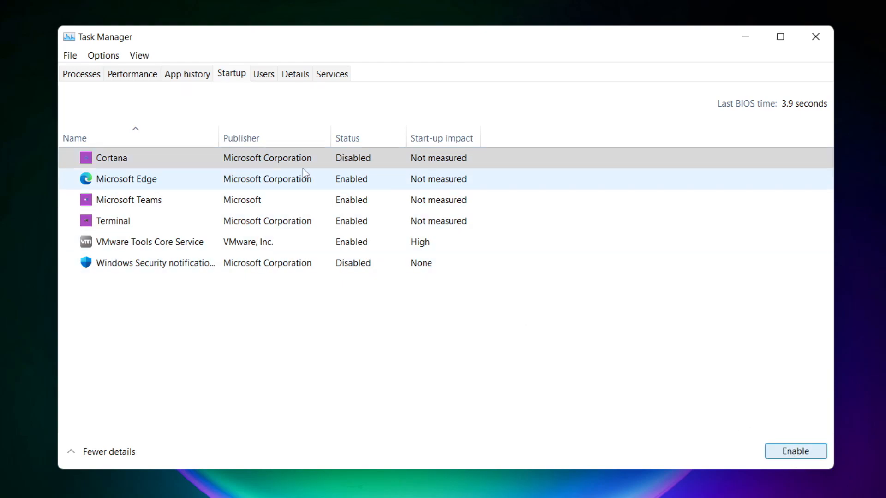
pyautogui.click(127, 178)
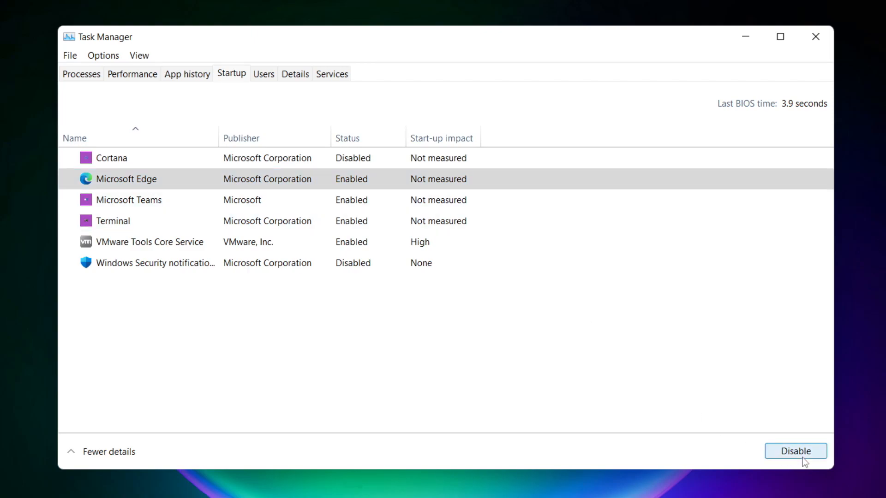
pyautogui.click(794, 450)
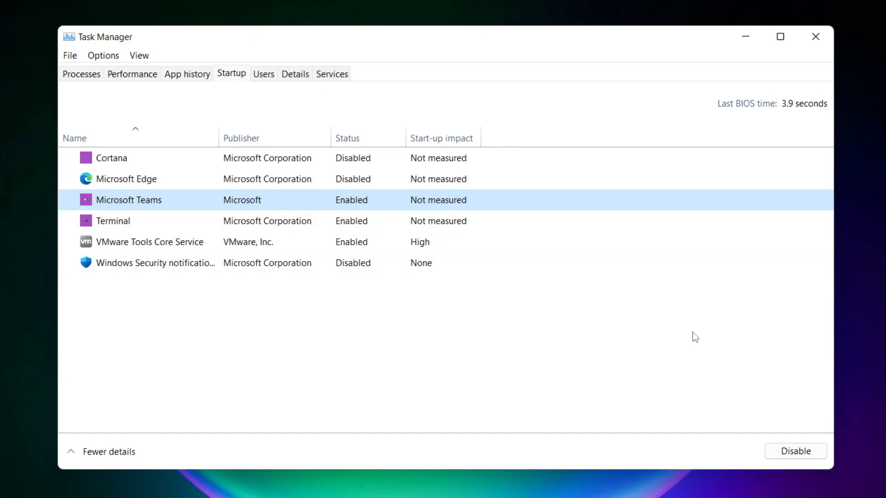
pyautogui.click(794, 451)
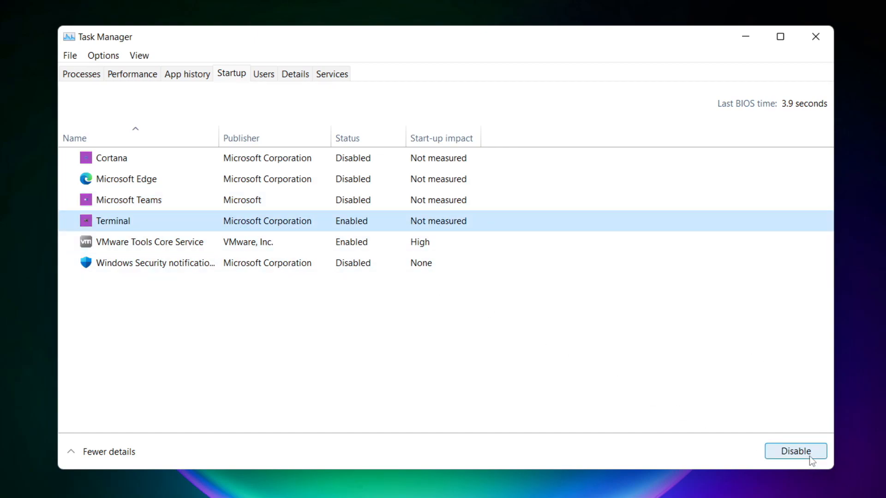
pyautogui.click(795, 451)
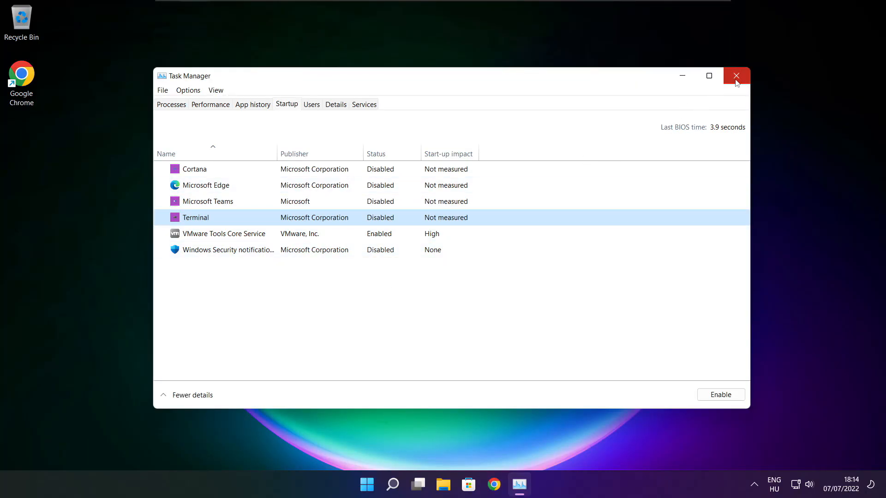
# - Close Task Manager and search for cmd to launch Command Prompt as administrator
pyautogui.click(736, 75)
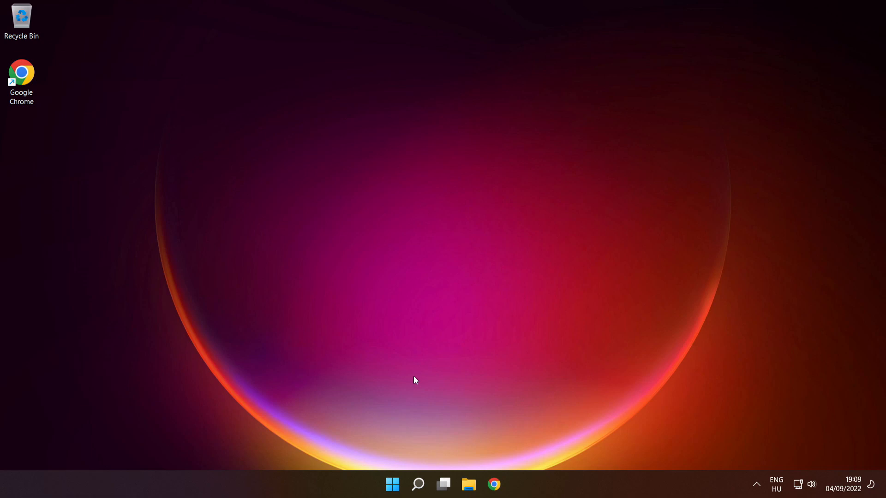
pyautogui.click(417, 484)
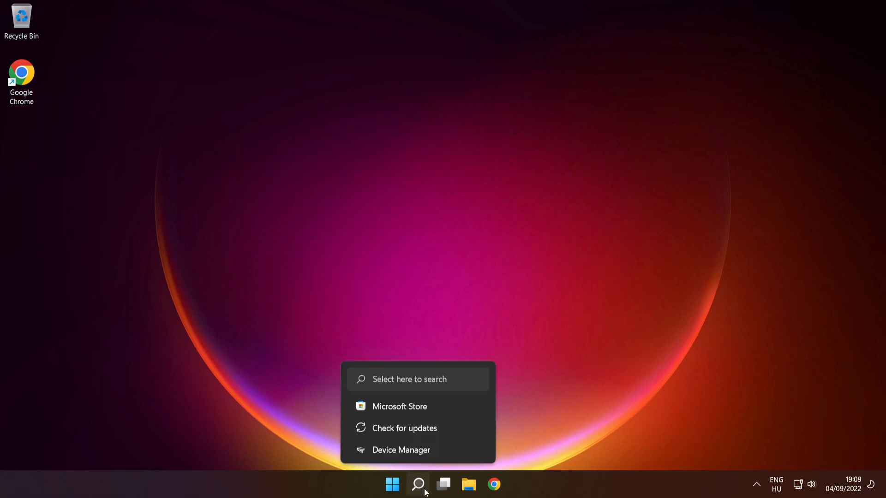
pyautogui.write('c')
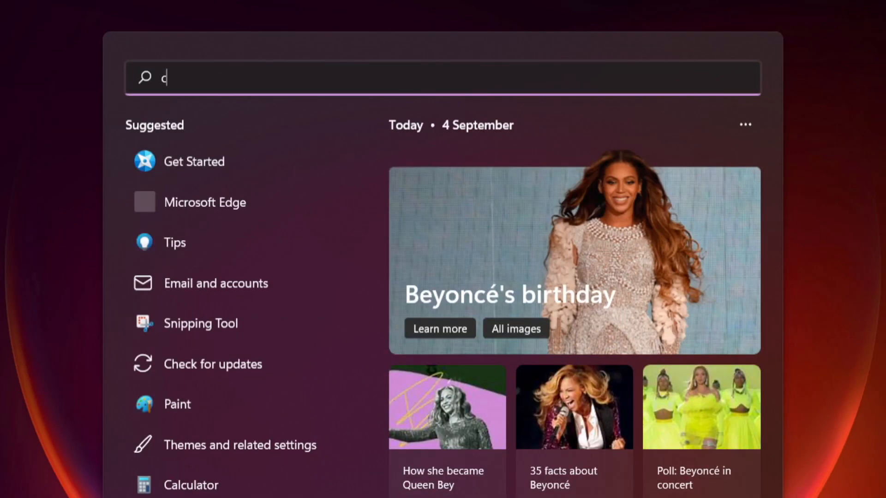
pyautogui.write('md')
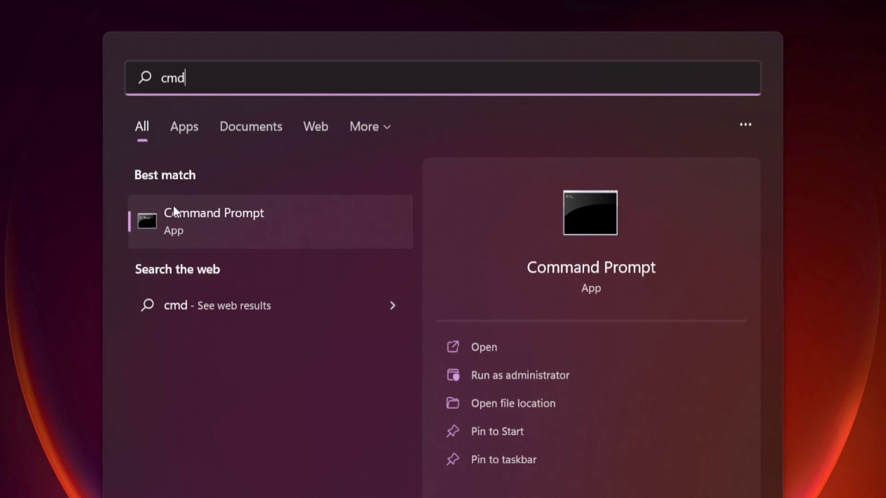
pyautogui.moveTo(324, 241)
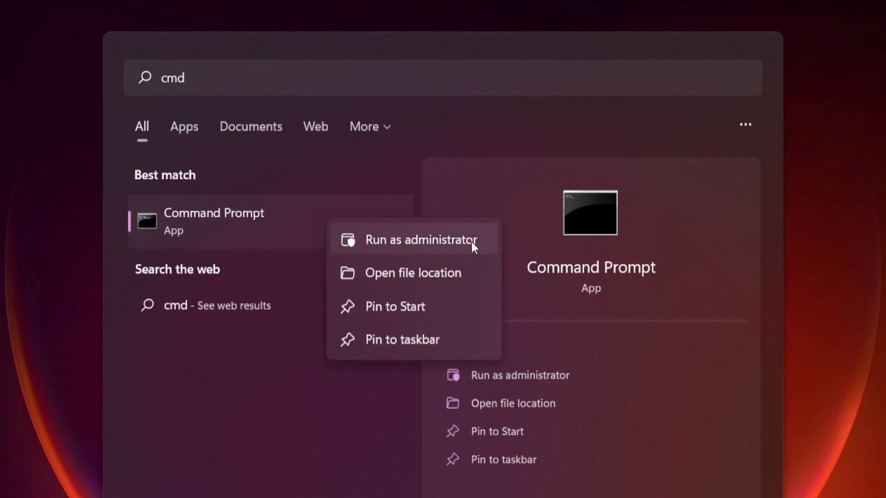
pyautogui.moveTo(423, 244)
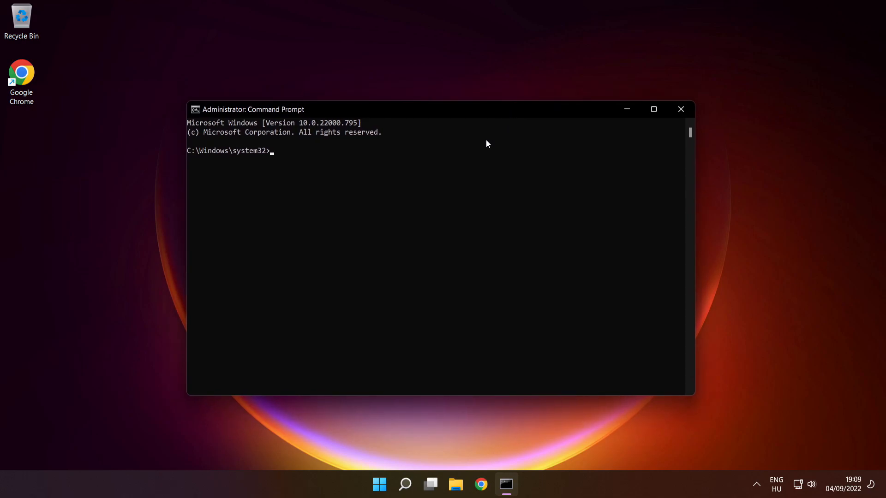
# - Enter the command 'sfc /scannow' at the administrator prompt
pyautogui.write('sfc')
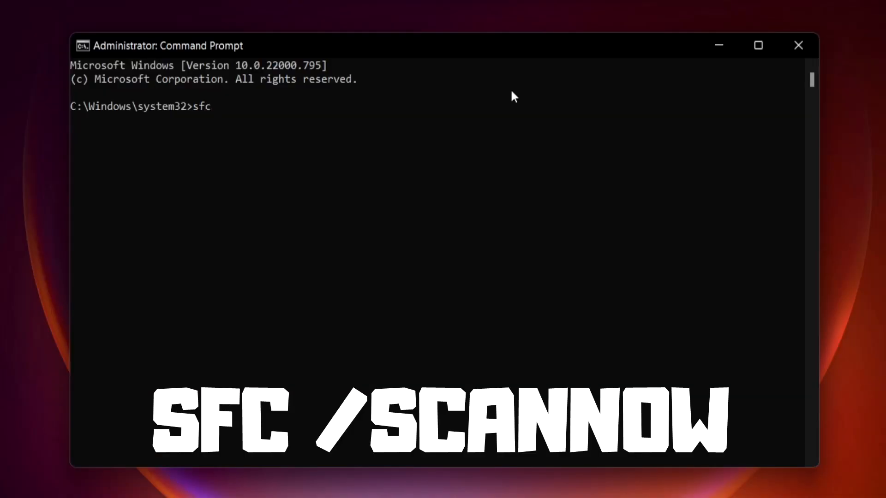
pyautogui.write('/scann')
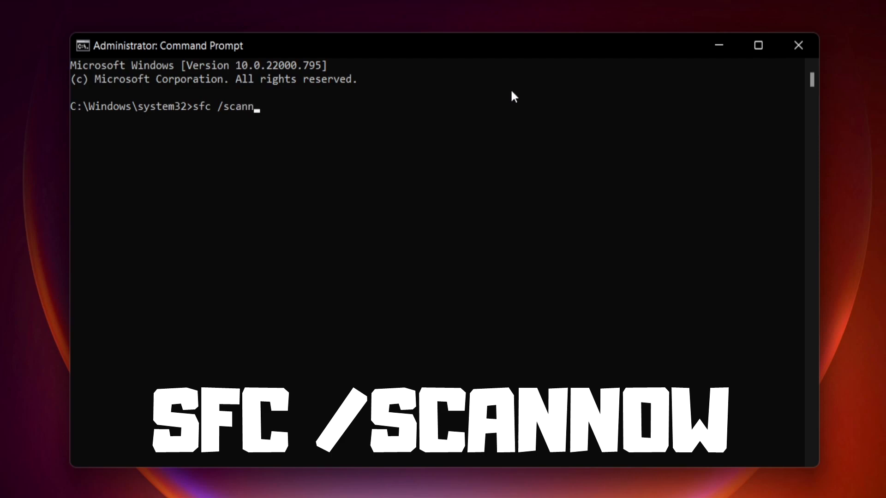
pyautogui.write('ow')
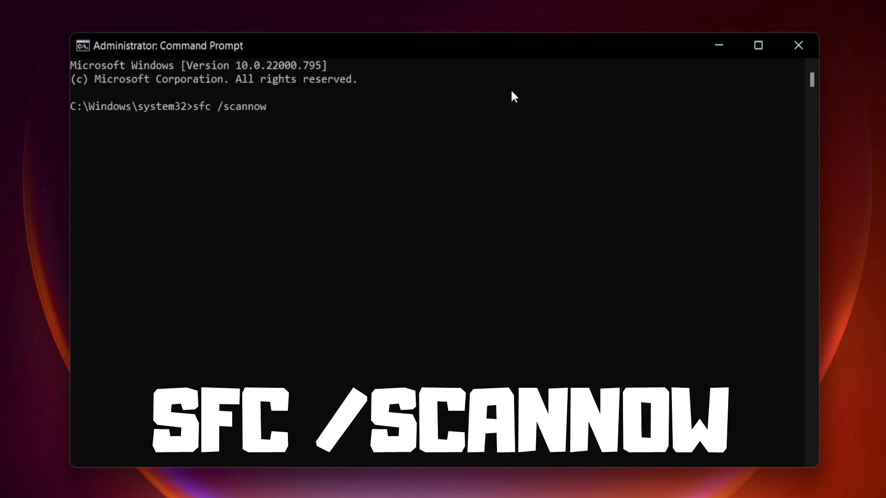
# - Run sfc /scannow so the system scan begins
pyautogui.press('Enter')
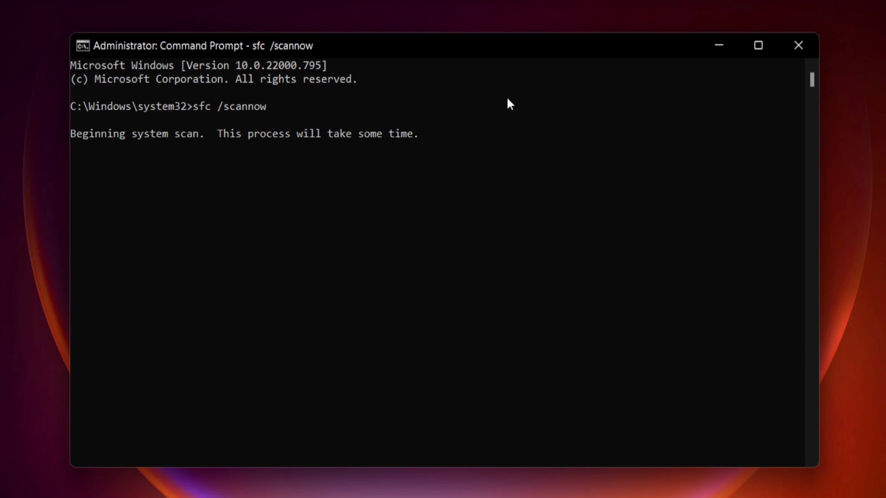
pyautogui.moveTo(499, 163)
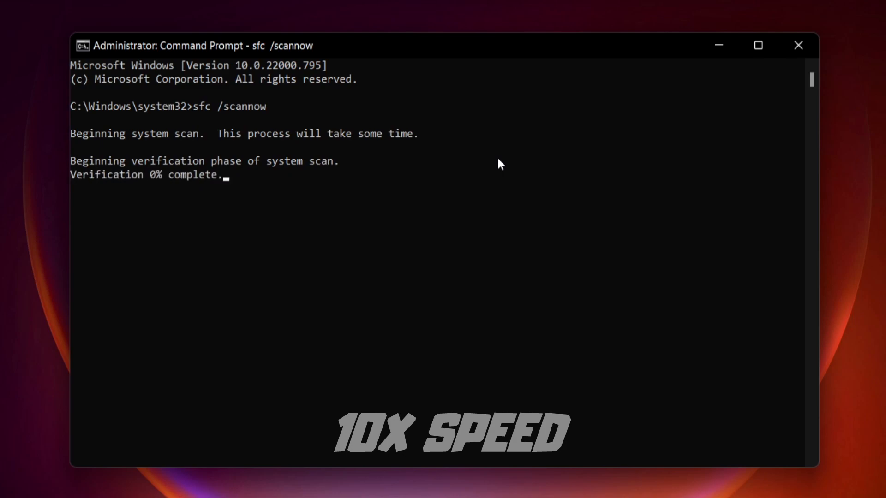
pyautogui.moveTo(428, 181)
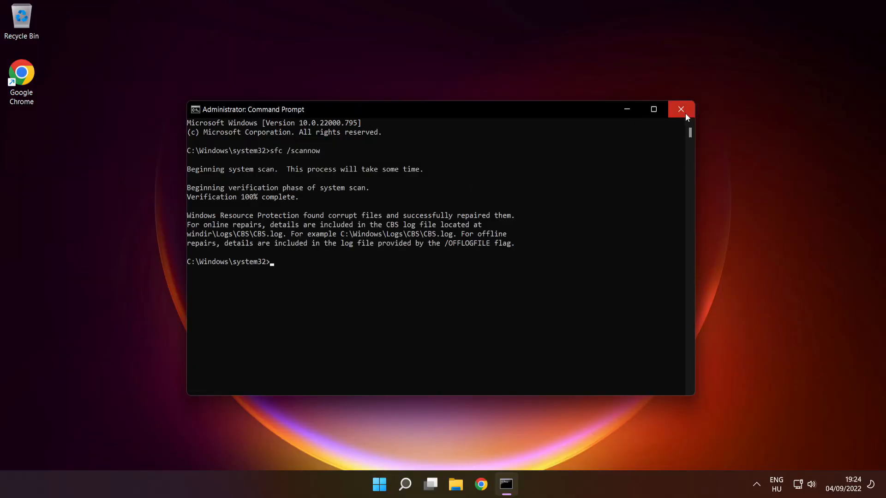
# - Close Command Prompt and show the Start menu's sleep, shut down and restart options
pyautogui.click(681, 108)
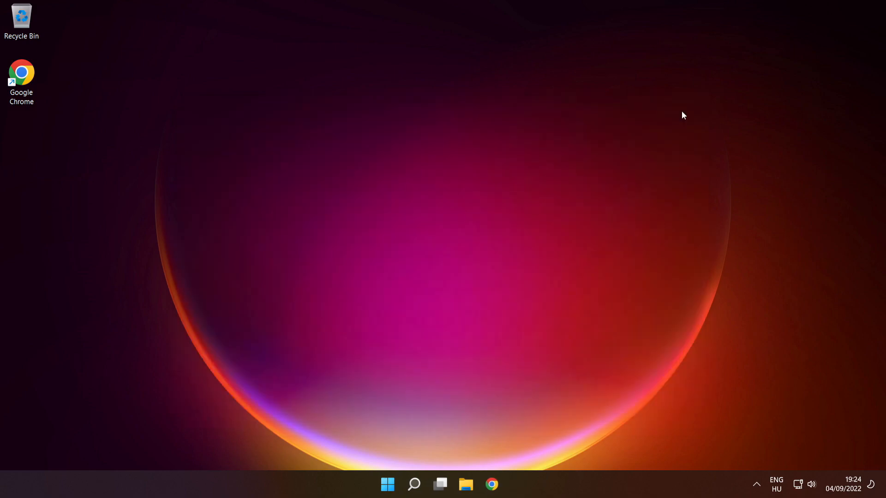
pyautogui.click(387, 485)
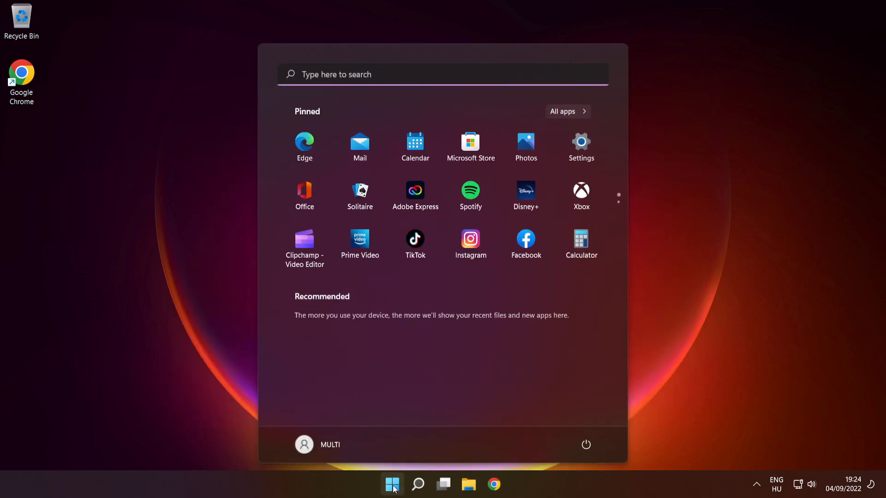
pyautogui.click(585, 444)
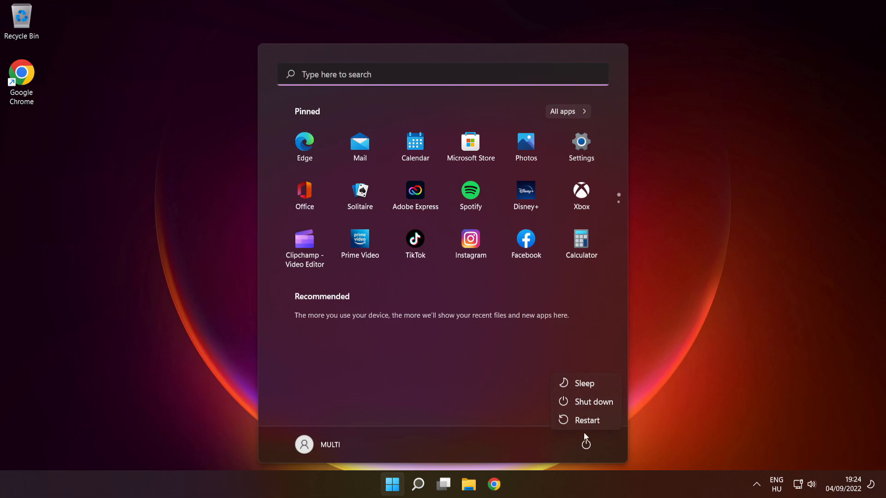